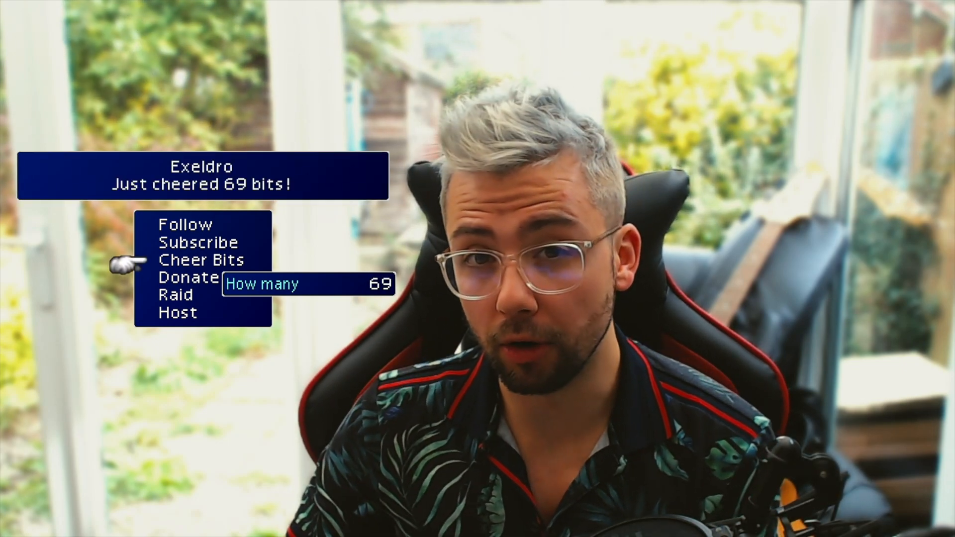
Scroll the Ko-fi shop page and choose 'Get it now, for free' on the Final Fantasy VII Alerts
{"action": "left_click", "coordinate": [195, 242]}
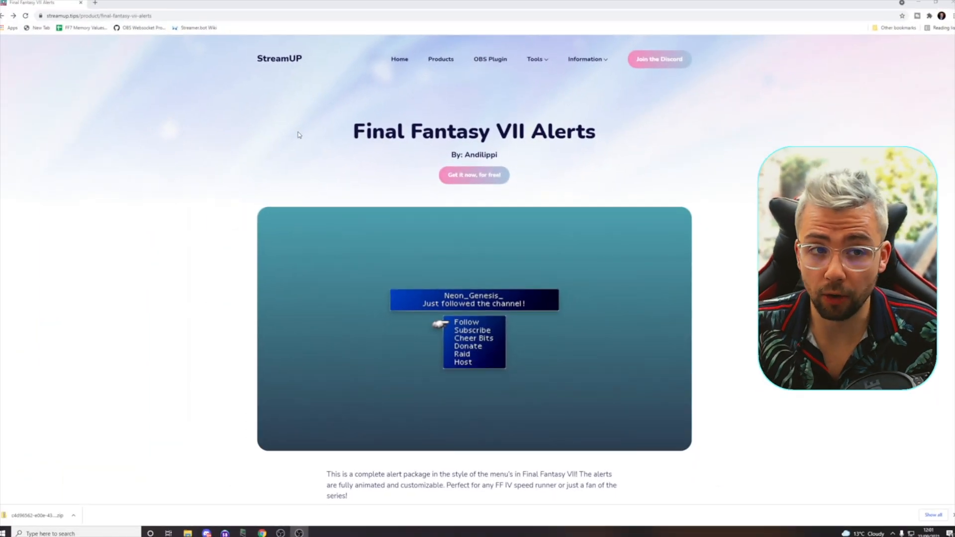
{"action": "scroll", "scroll_direction": "down", "scroll_amount": 3}
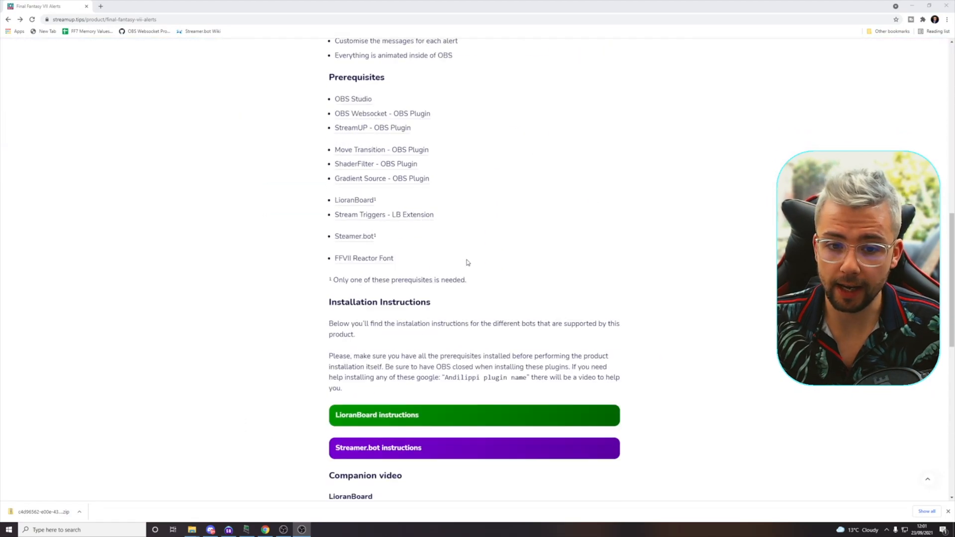
{"action": "scroll", "scroll_direction": "down", "scroll_amount": 3}
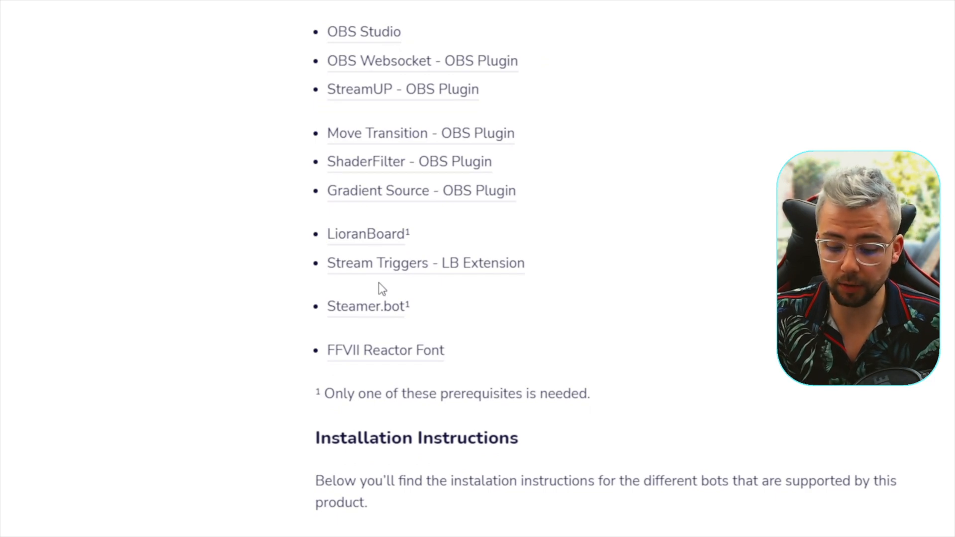
{"action": "scroll", "scroll_direction": "down", "scroll_amount": 3}
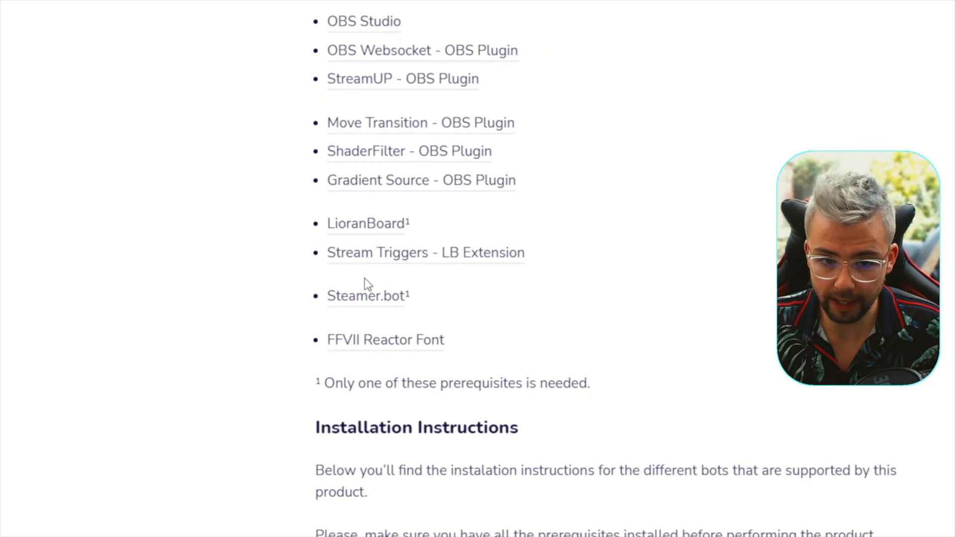
{"action": "scroll", "scroll_direction": "down", "scroll_amount": 3}
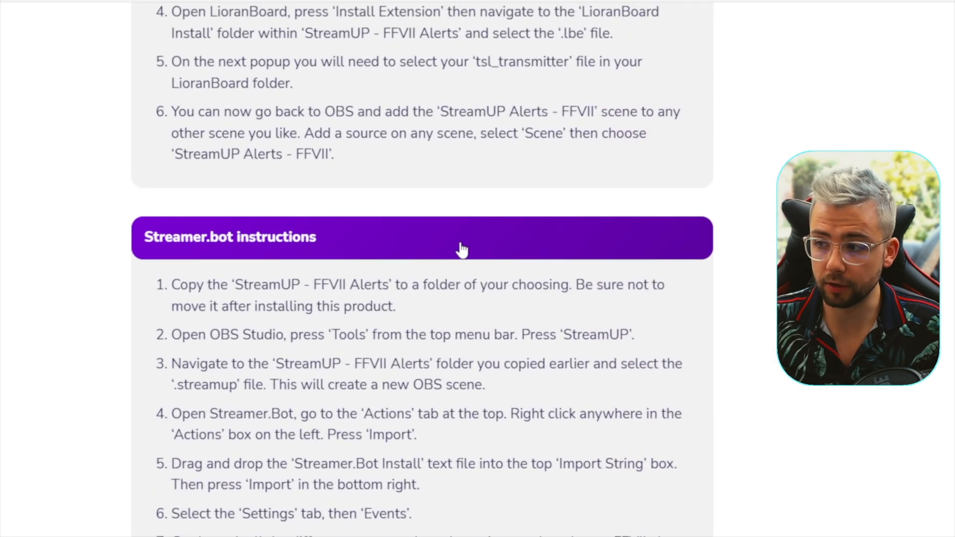
{"action": "scroll", "scroll_direction": "down", "scroll_amount": 3}
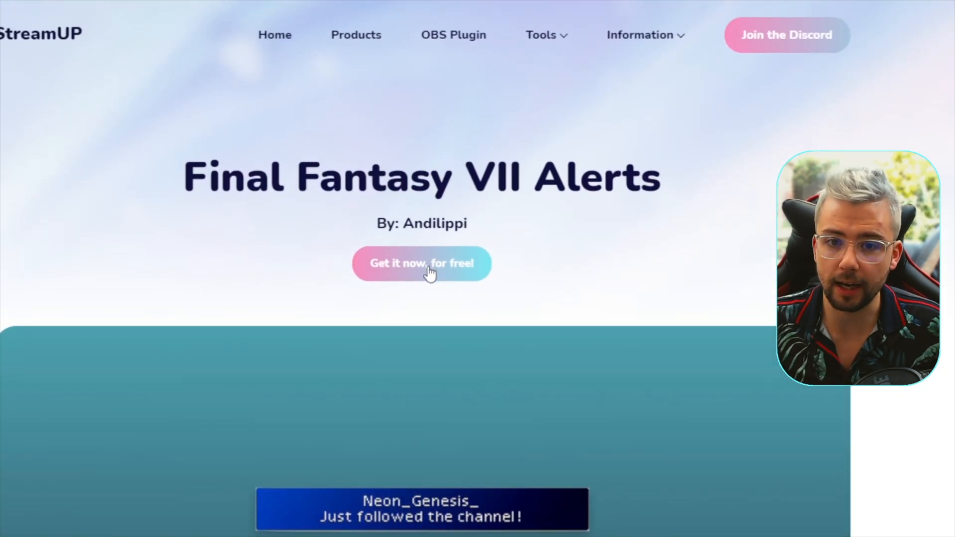
{"action": "left_click", "coordinate": [421, 263]}
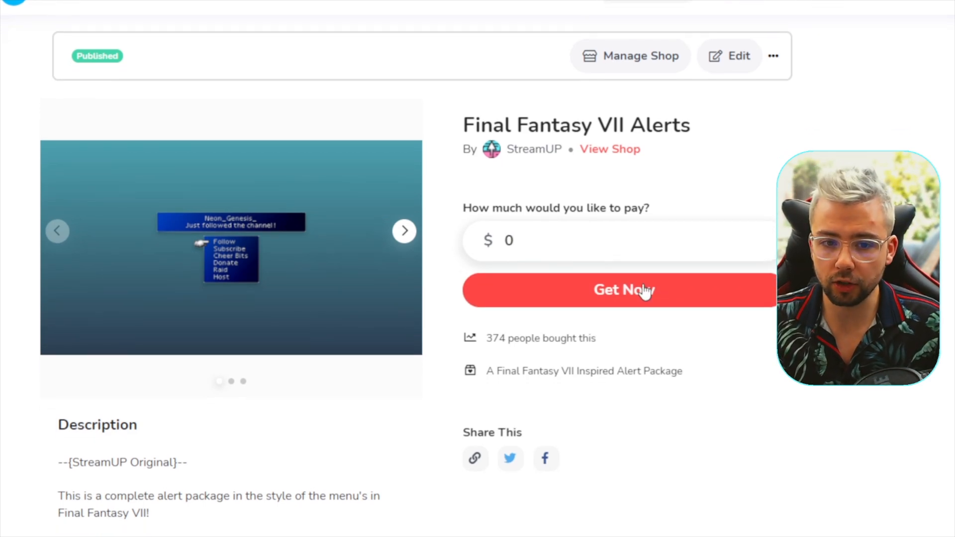
Check out the Final Fantasy VII Alerts at $0 and view the purchased content
{"action": "left_click", "coordinate": [617, 290]}
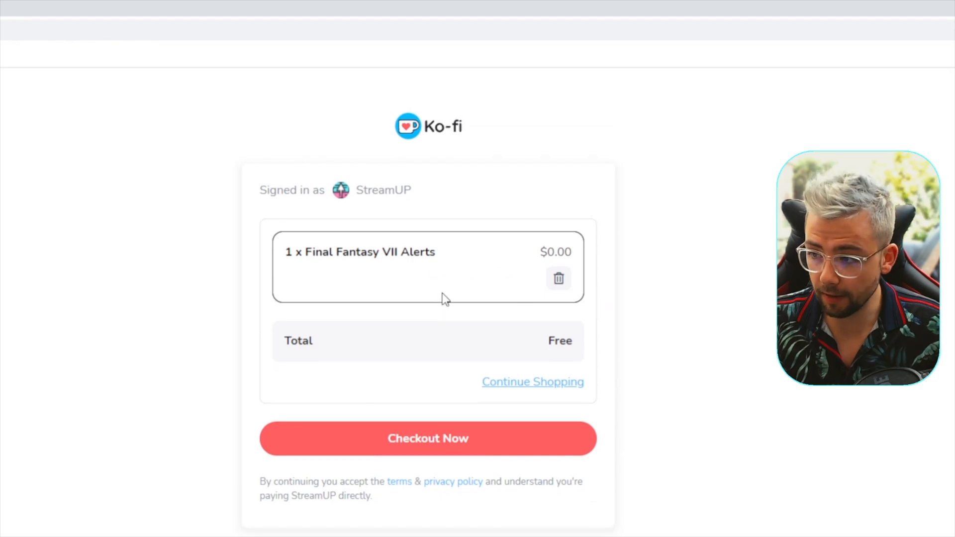
{"action": "left_click", "coordinate": [428, 437]}
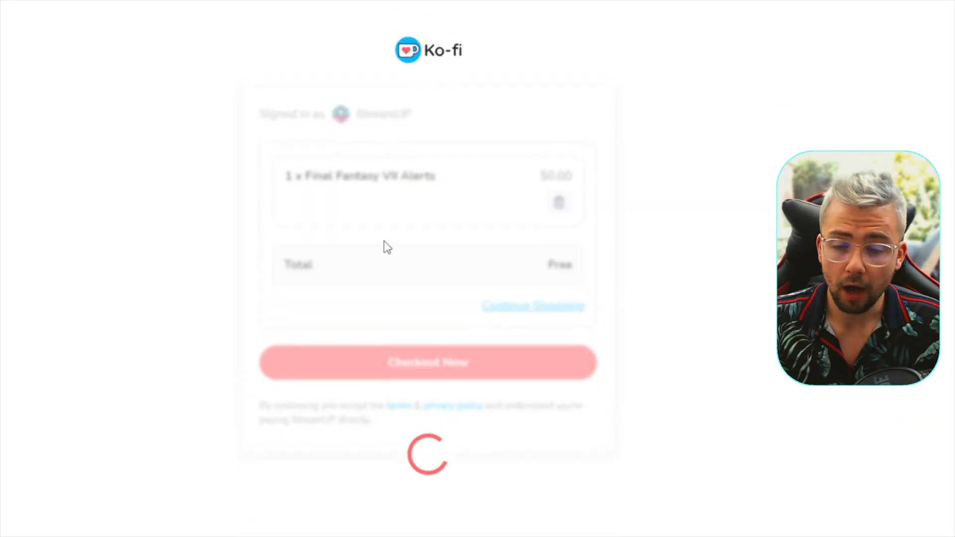
{"action": "left_click", "coordinate": [426, 362]}
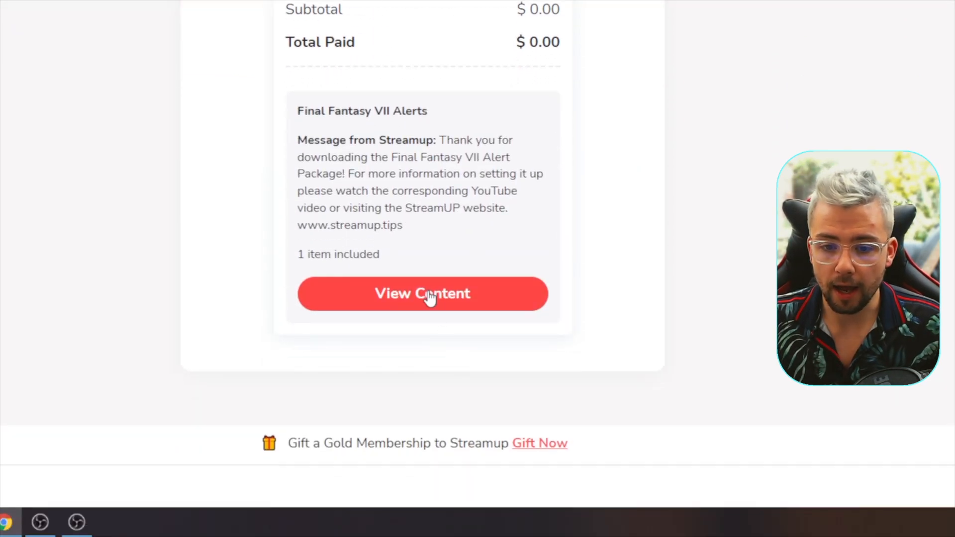
{"action": "left_click", "coordinate": [422, 294]}
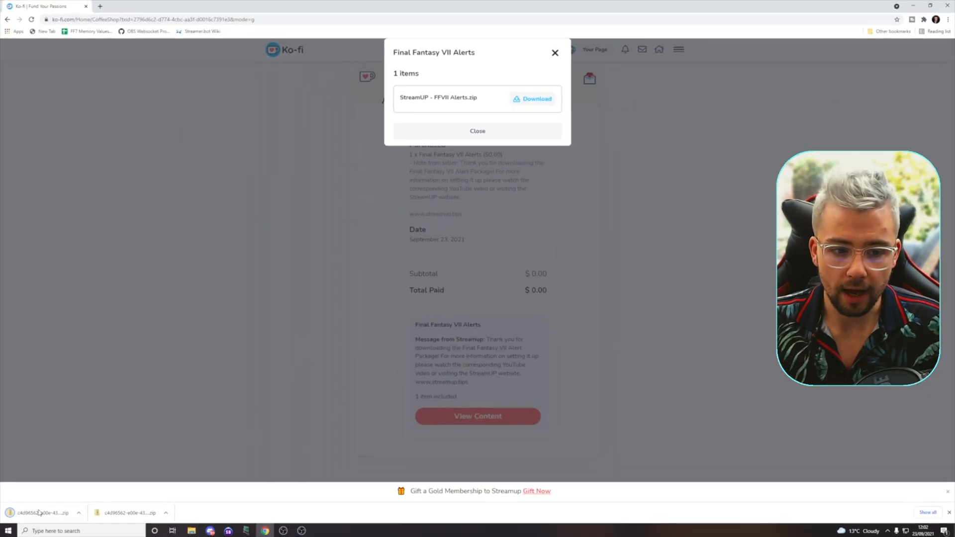
Open the downloaded FFVII alerts zip from its folder and copy its files to the Desktop, replacing existing ones
{"action": "left_click", "coordinate": [78, 512]}
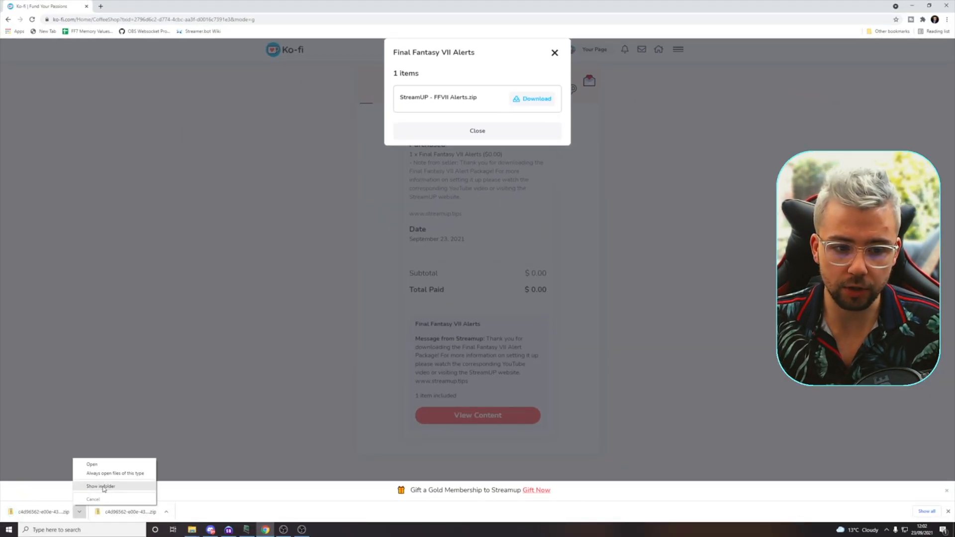
{"action": "left_click", "coordinate": [101, 486]}
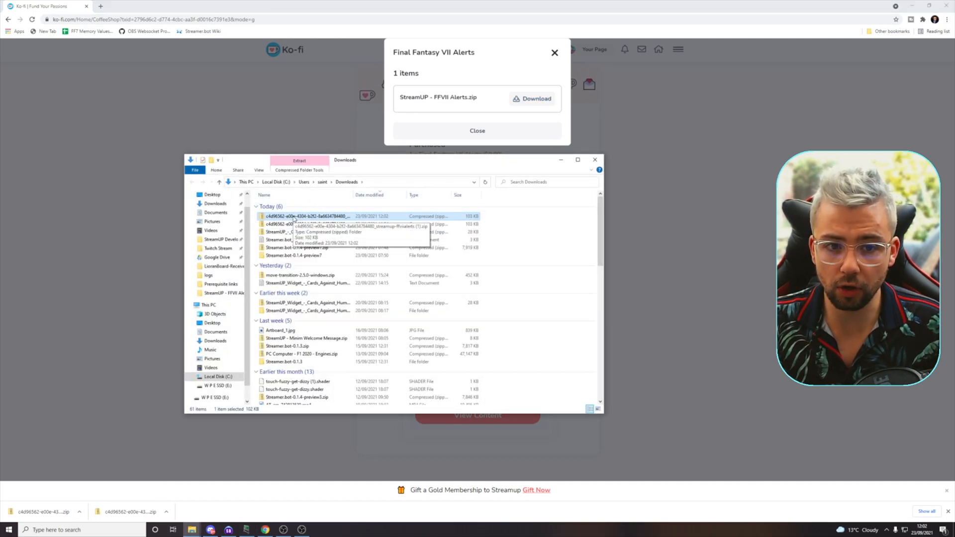
{"action": "double_click", "coordinate": [305, 216]}
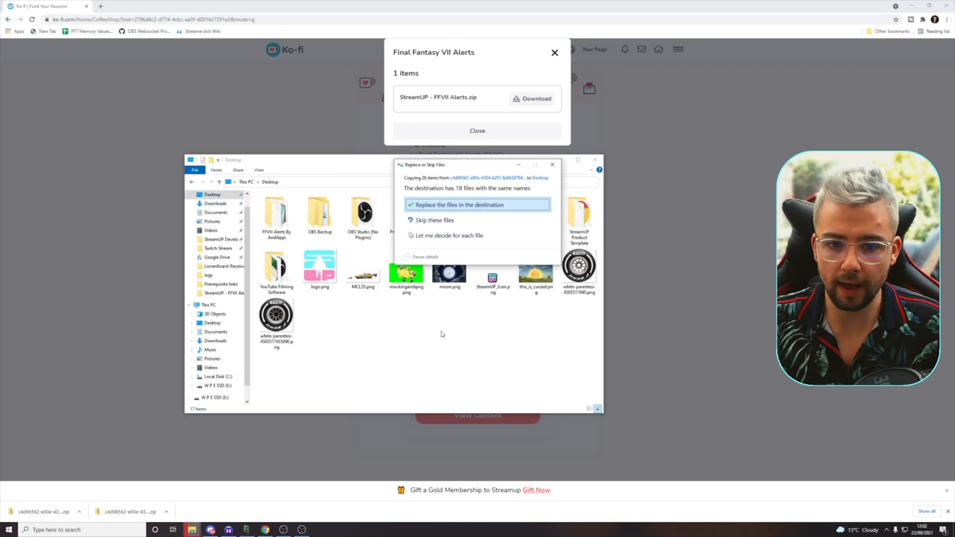
{"action": "left_click", "coordinate": [478, 204]}
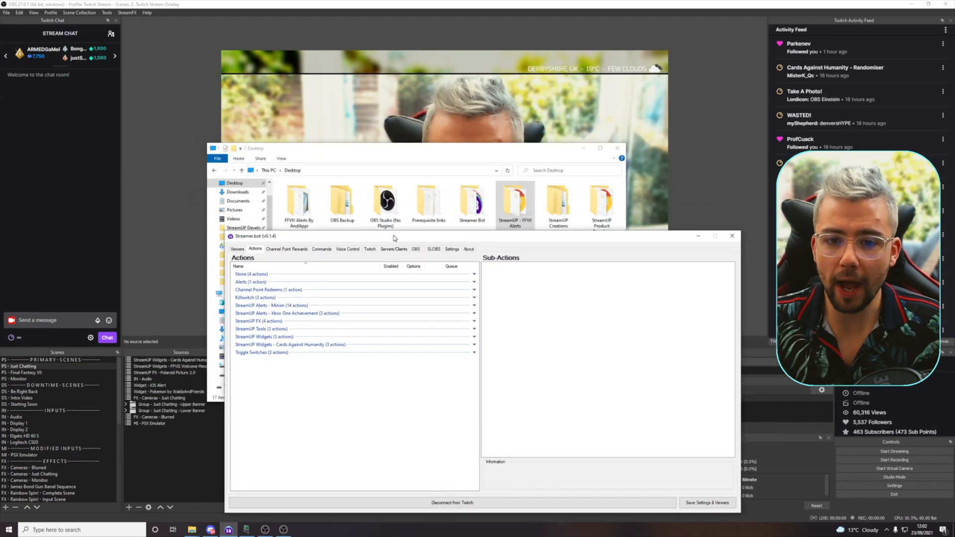
Browse Documents > StreamUP Stuff > StreamUP - FFVII Alerts into DOWNLOAD AND INSTALL THESE FIRST > Streamer.Bot Install
{"action": "left_click", "coordinate": [599, 148]}
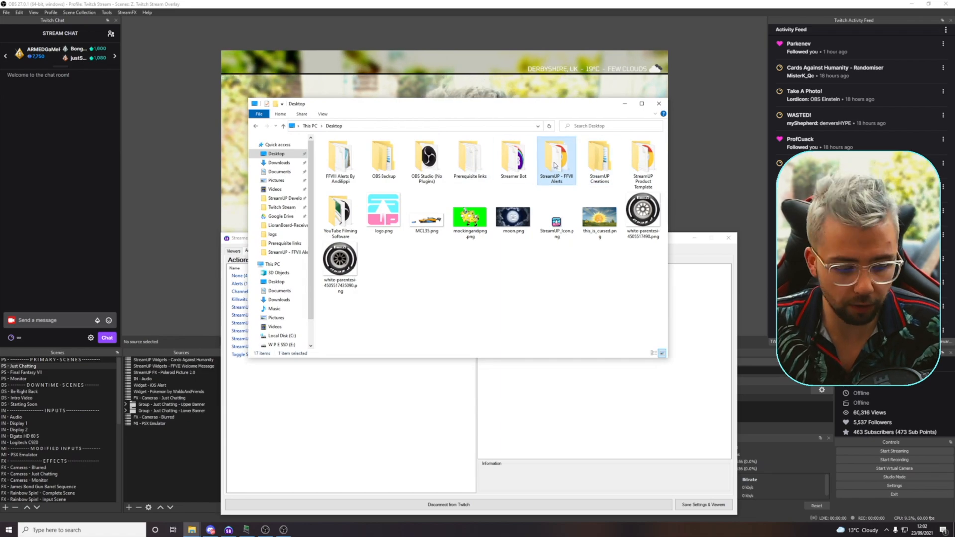
{"action": "left_click", "coordinate": [279, 171]}
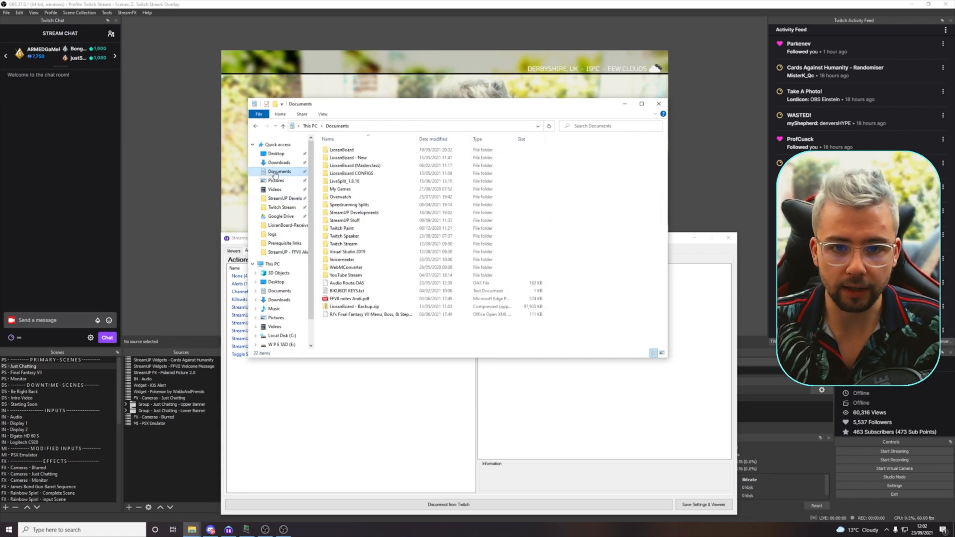
{"action": "left_click", "coordinate": [344, 220]}
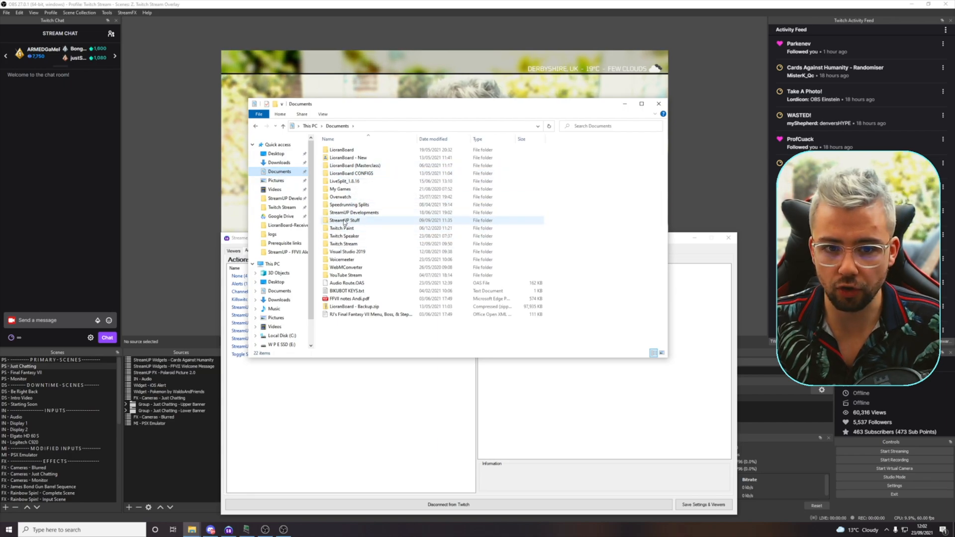
{"action": "double_click", "coordinate": [345, 220]}
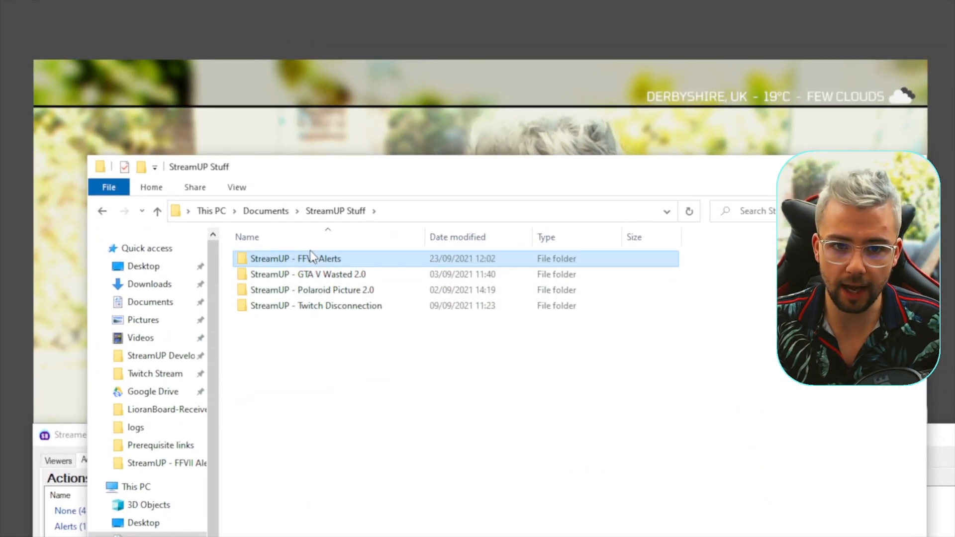
{"action": "double_click", "coordinate": [296, 258]}
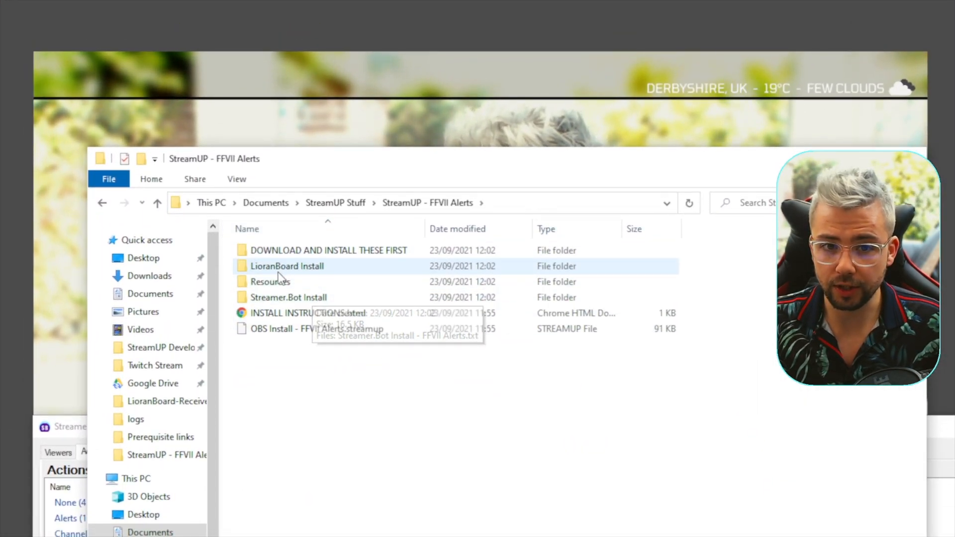
{"action": "left_click", "coordinate": [329, 250]}
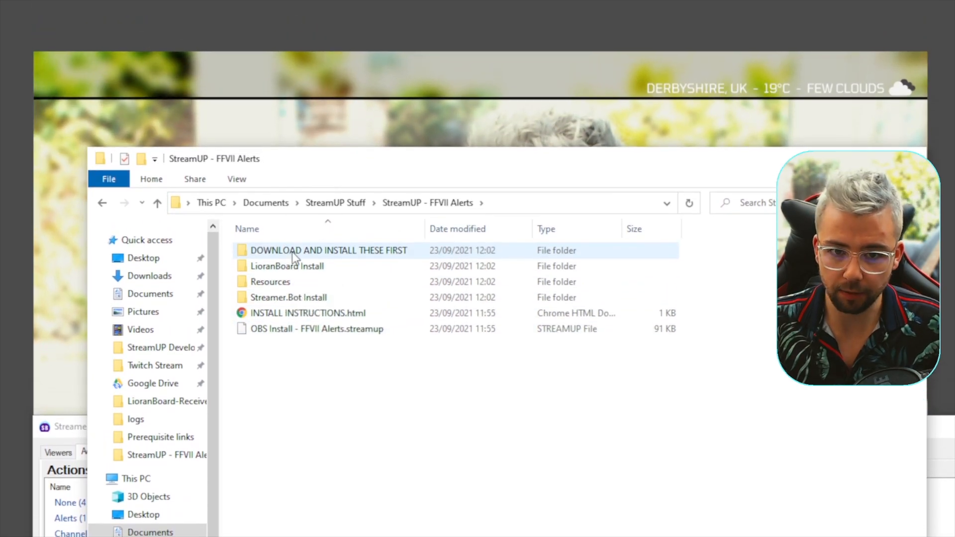
{"action": "double_click", "coordinate": [328, 250]}
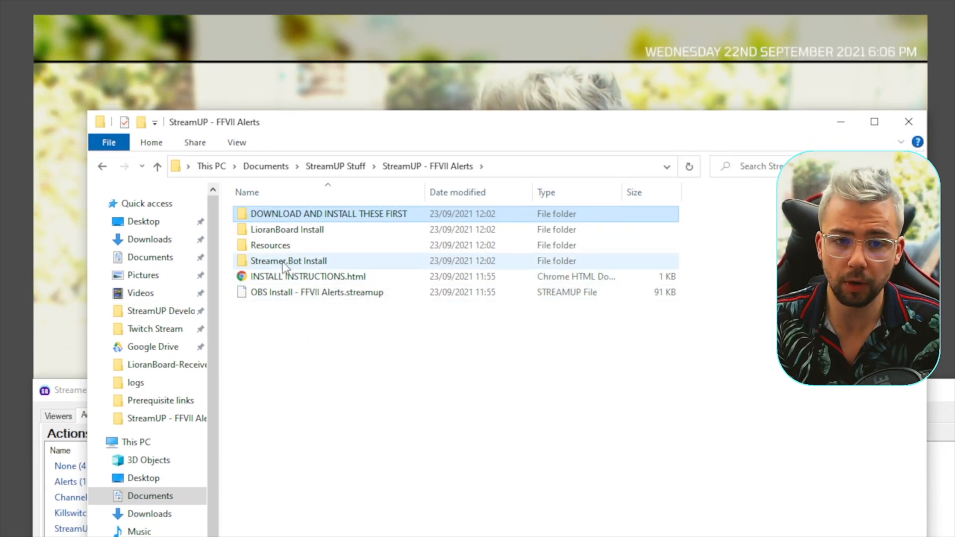
{"action": "double_click", "coordinate": [288, 261]}
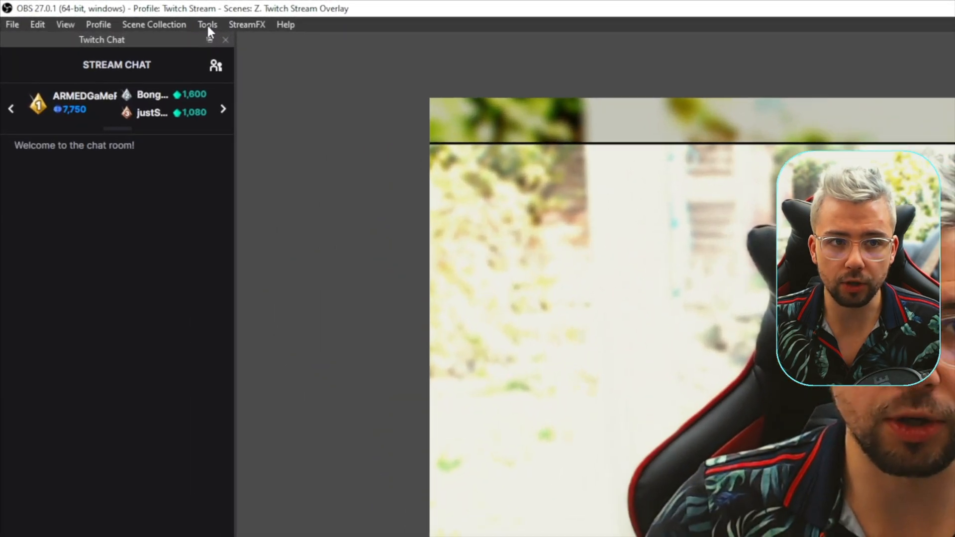
Launch the StreamUP installer from Tools and browse to Documents > StreamUP Stuff > StreamUP - FFVII Alerts
{"action": "left_click", "coordinate": [208, 25]}
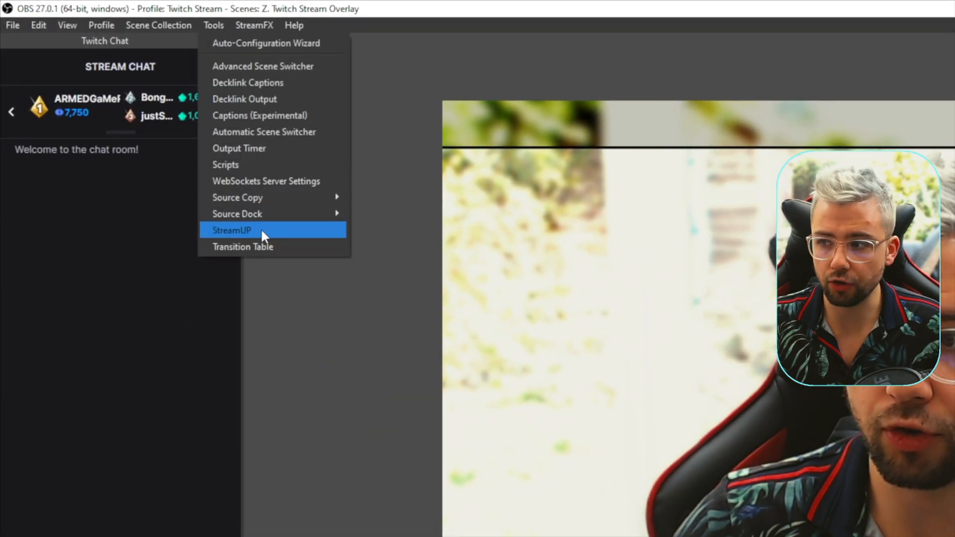
{"action": "left_click", "coordinate": [231, 231]}
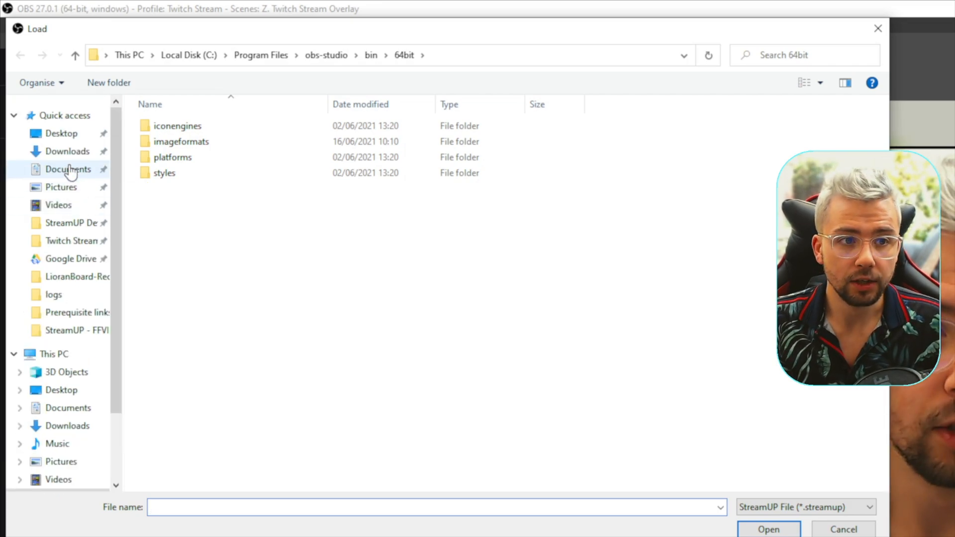
{"action": "left_click", "coordinate": [68, 168]}
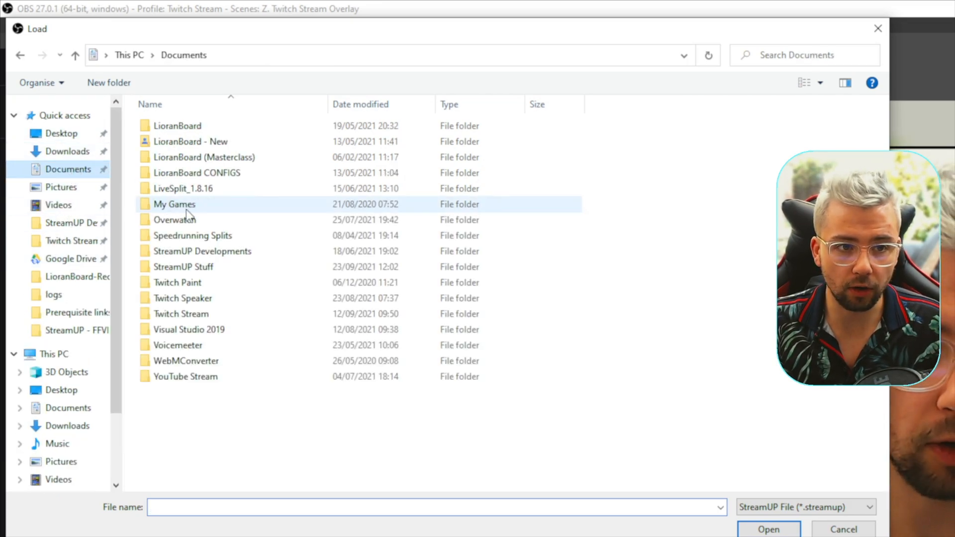
{"action": "double_click", "coordinate": [184, 267]}
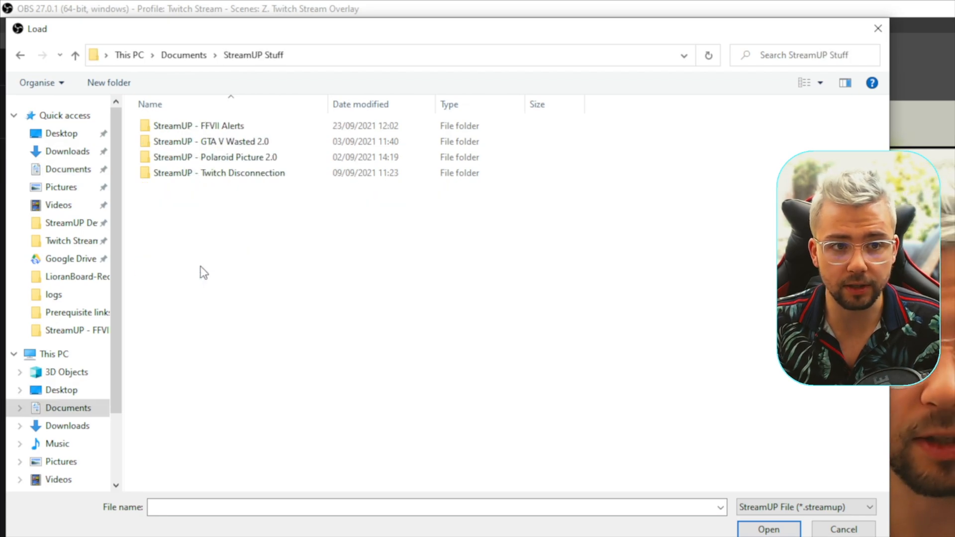
{"action": "left_click", "coordinate": [198, 125]}
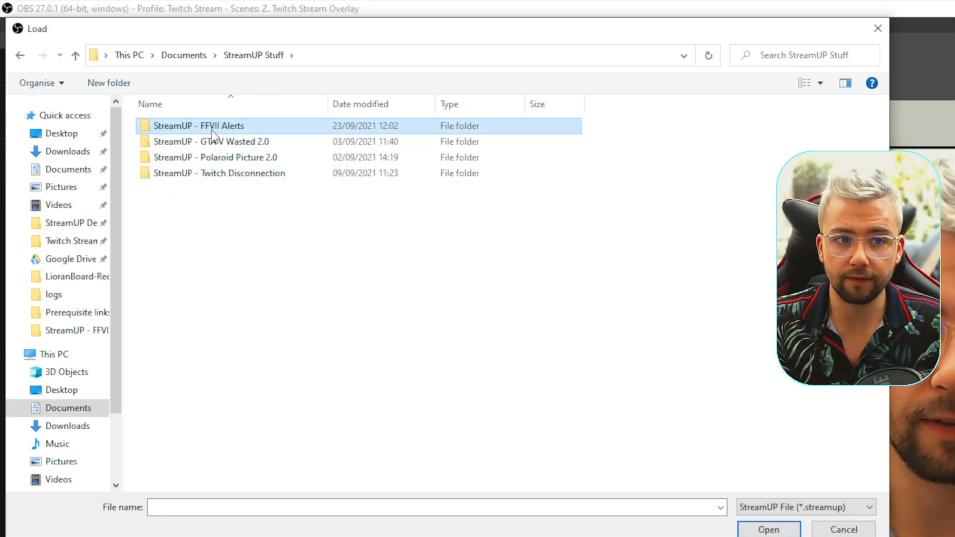
{"action": "double_click", "coordinate": [199, 125]}
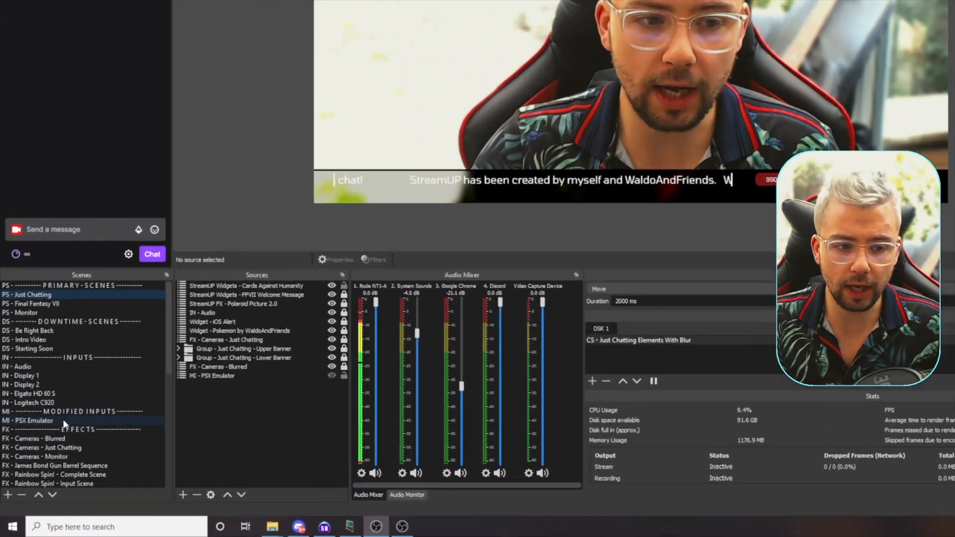
Select the newly loaded StreamUP Alerts - FFVII scene in the Scenes dock, then switch to Streamer.bot
{"action": "left_click", "coordinate": [47, 462]}
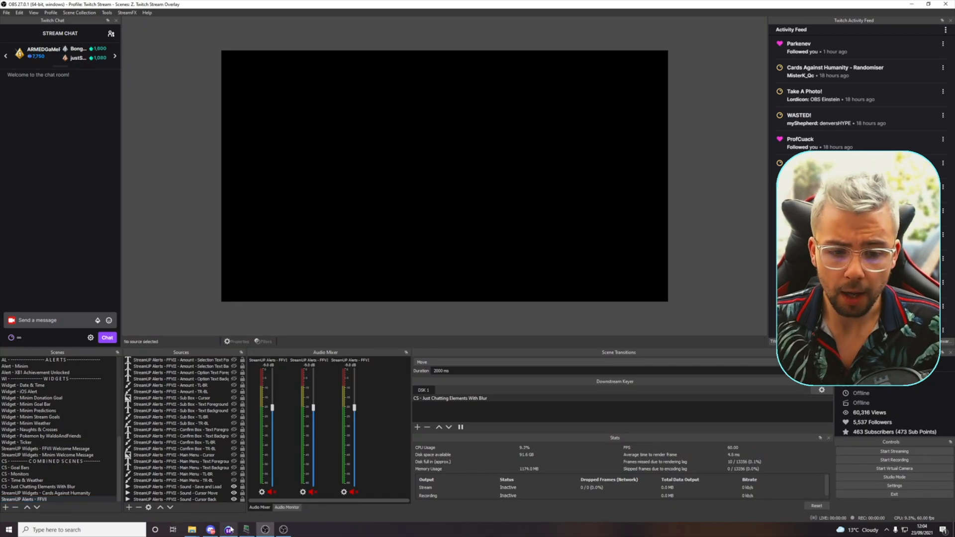
{"action": "left_click", "coordinate": [228, 529]}
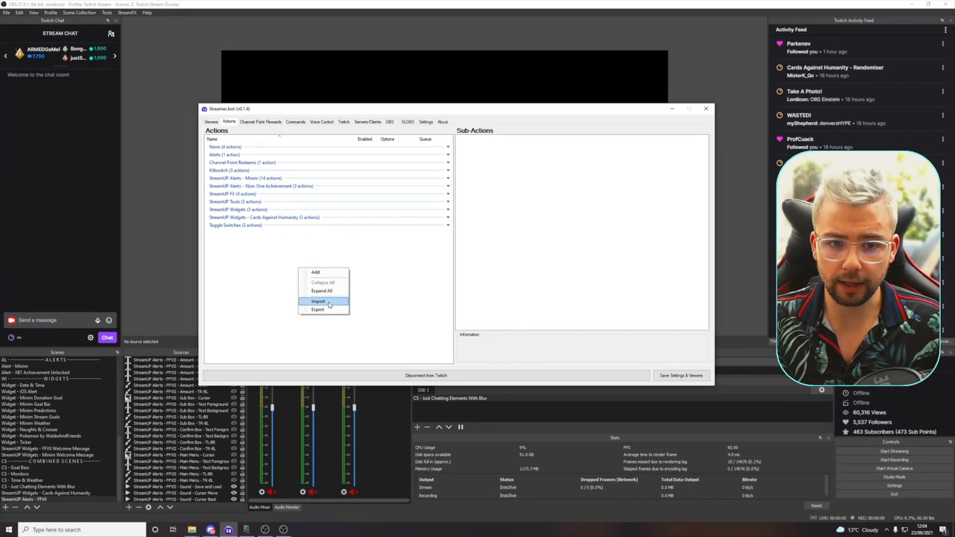
Import the StreamUP Alerts - FFVII action group, inspect the Host alert, and reach the Twitch event settings
{"action": "left_click", "coordinate": [318, 301]}
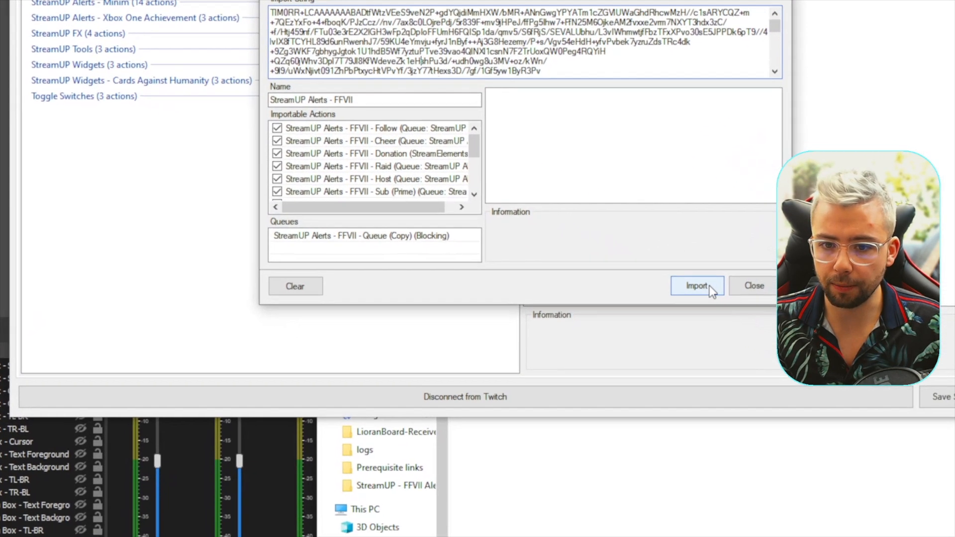
{"action": "left_click", "coordinate": [697, 286]}
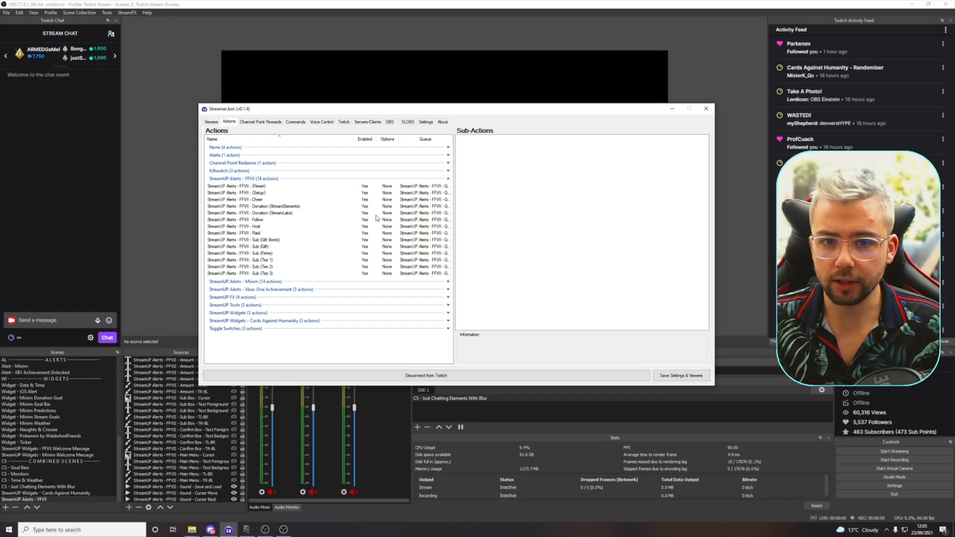
{"action": "mouse_move", "coordinate": [311, 228]}
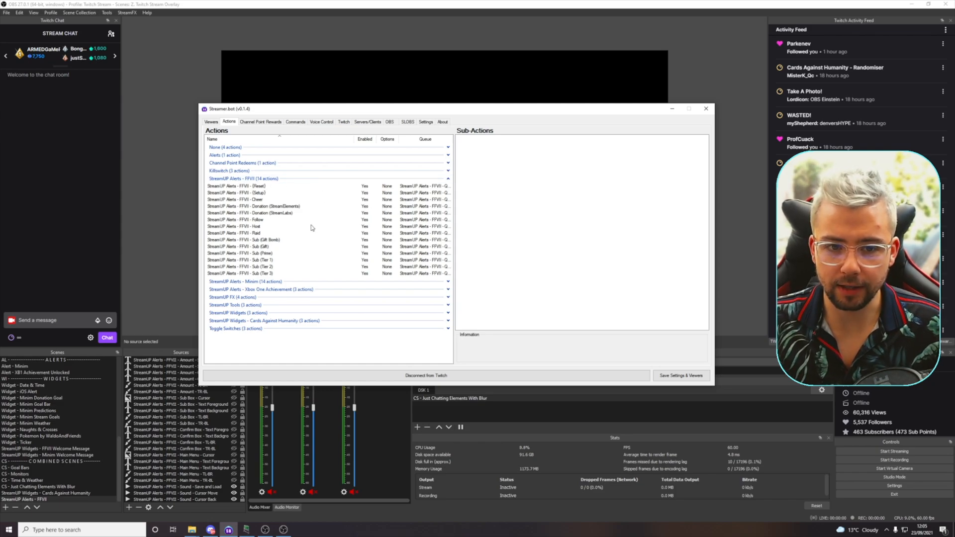
{"action": "left_click", "coordinate": [256, 226]}
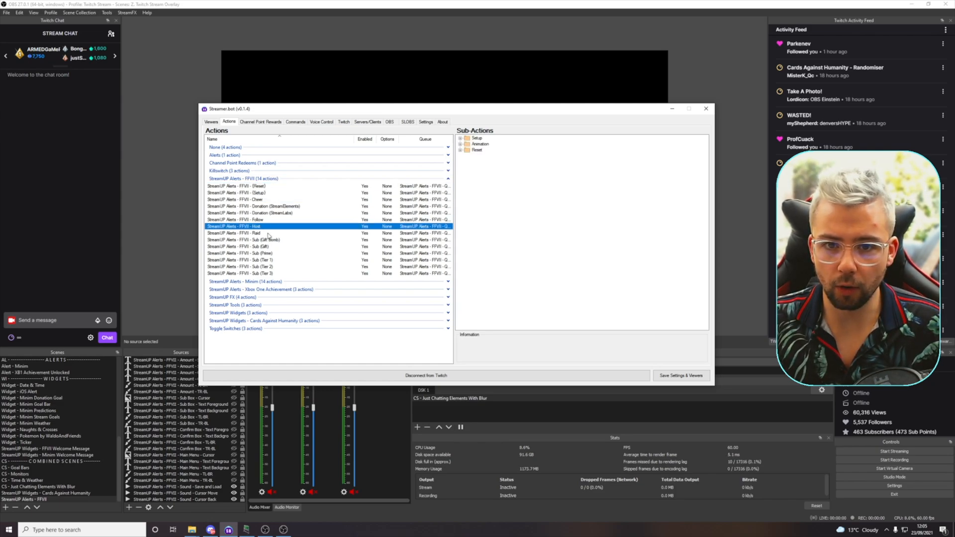
{"action": "left_click", "coordinate": [244, 239]}
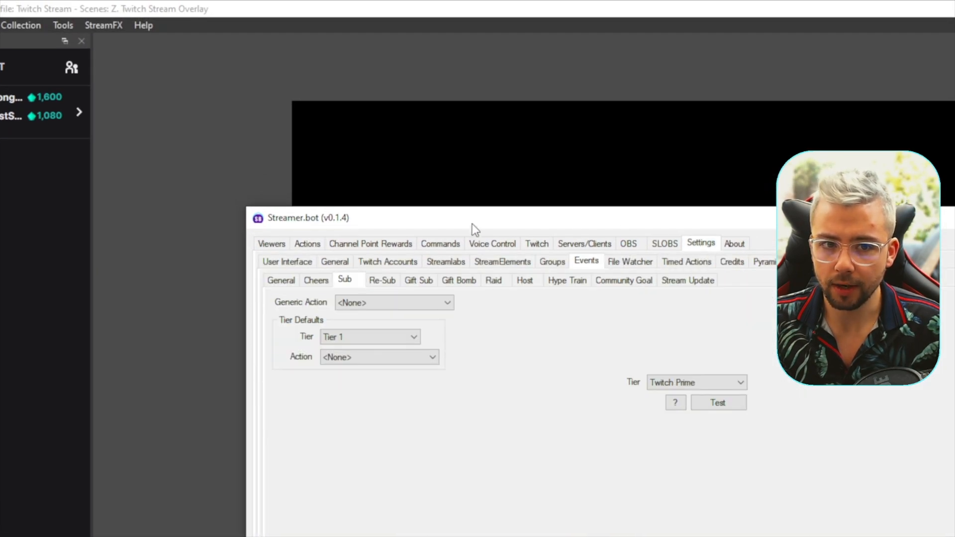
Assign the FFVII Follow alert to follows and FFVII alert actions to the Prime and Tier 2 subs
{"action": "left_click", "coordinate": [280, 280]}
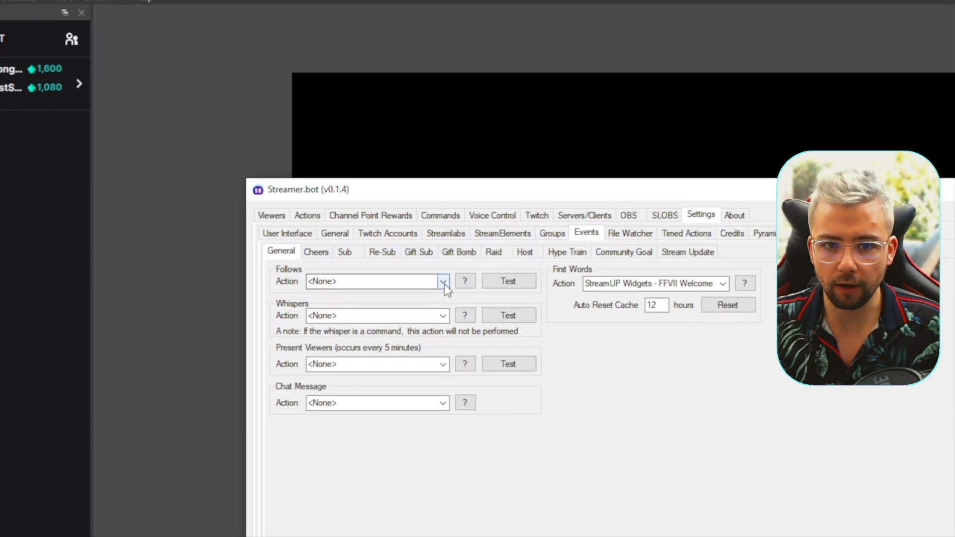
{"action": "left_click", "coordinate": [443, 281]}
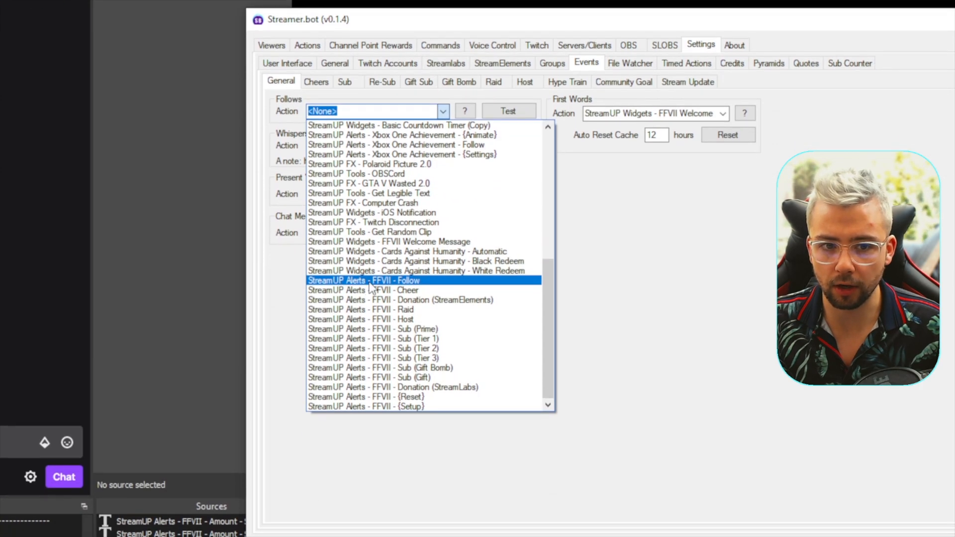
{"action": "left_click", "coordinate": [363, 280]}
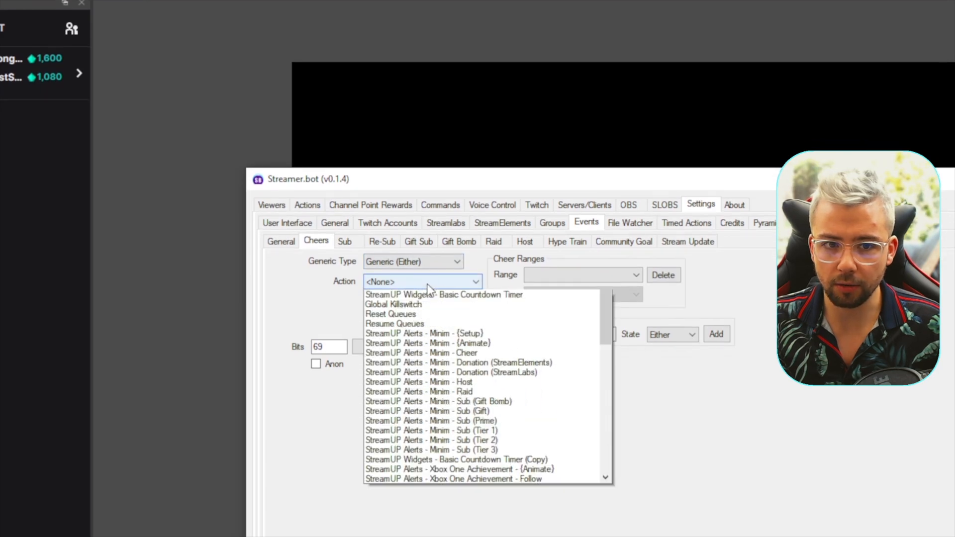
{"action": "scroll", "scroll_direction": "down", "scroll_amount": 3}
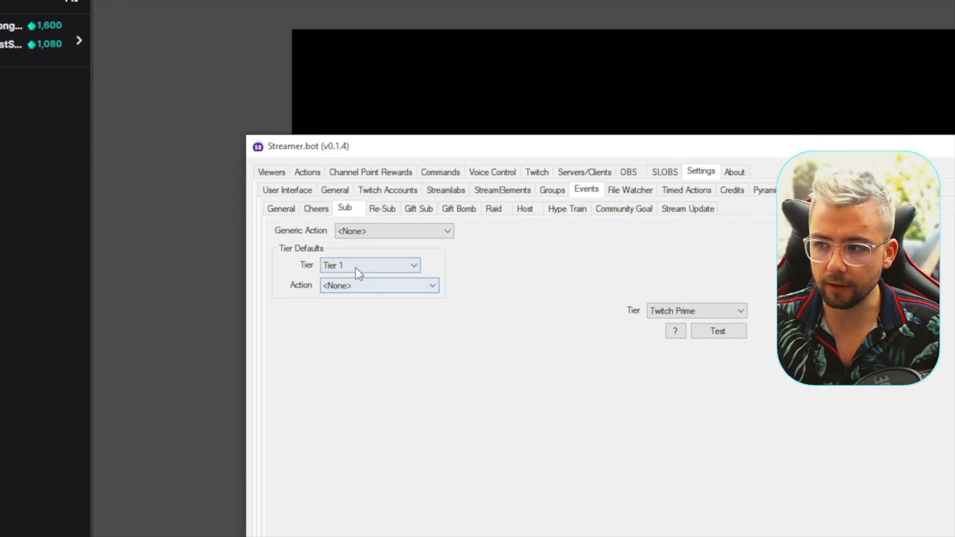
{"action": "left_click", "coordinate": [370, 266]}
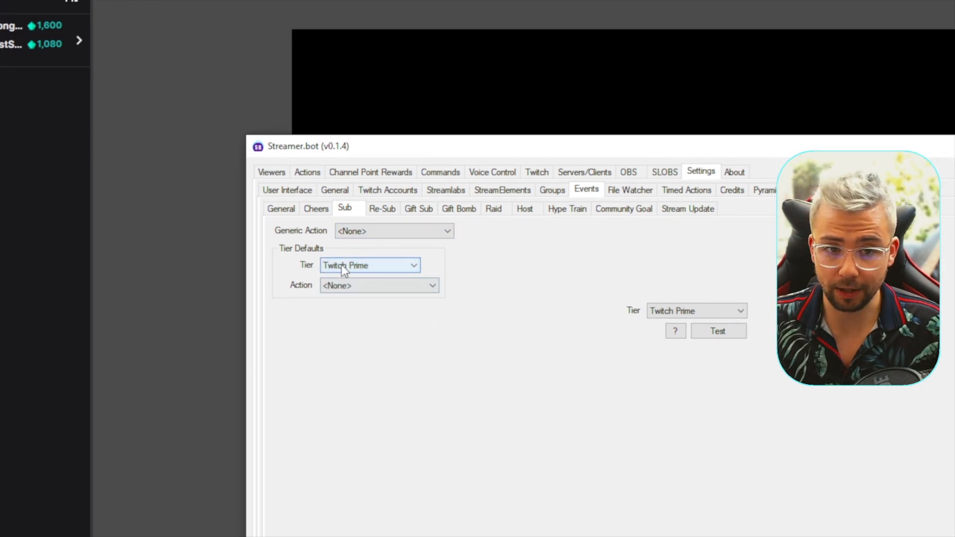
{"action": "left_click", "coordinate": [377, 285]}
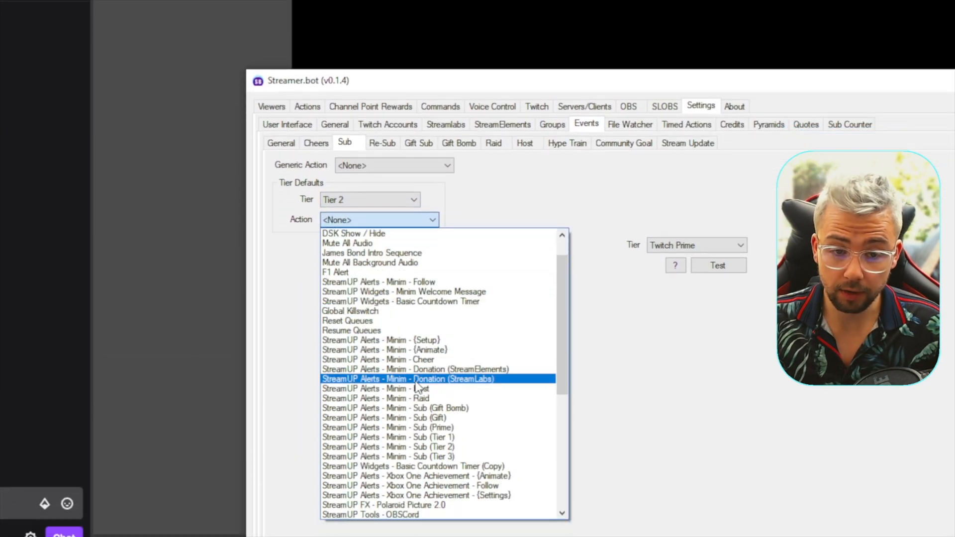
{"action": "left_click", "coordinate": [416, 379]}
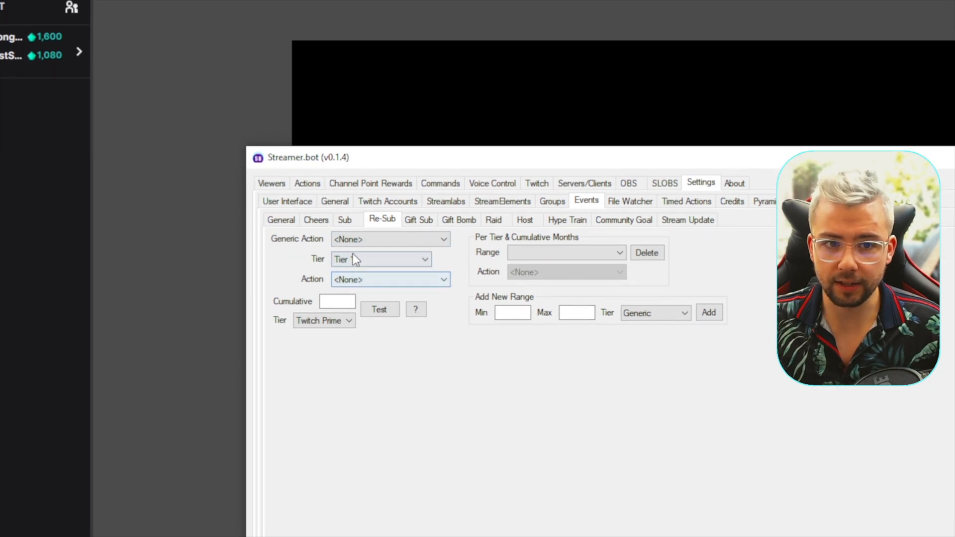
Assign FFVII alerts to re-subs, gifted subs (FFVII Sub (Gift)), gift bombs and hosts
{"action": "left_click", "coordinate": [381, 259]}
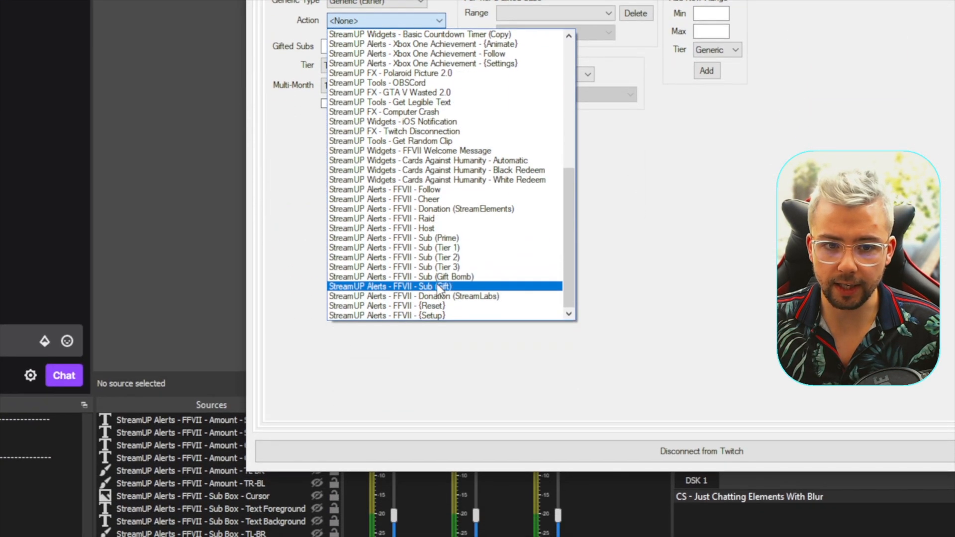
{"action": "left_click", "coordinate": [389, 287]}
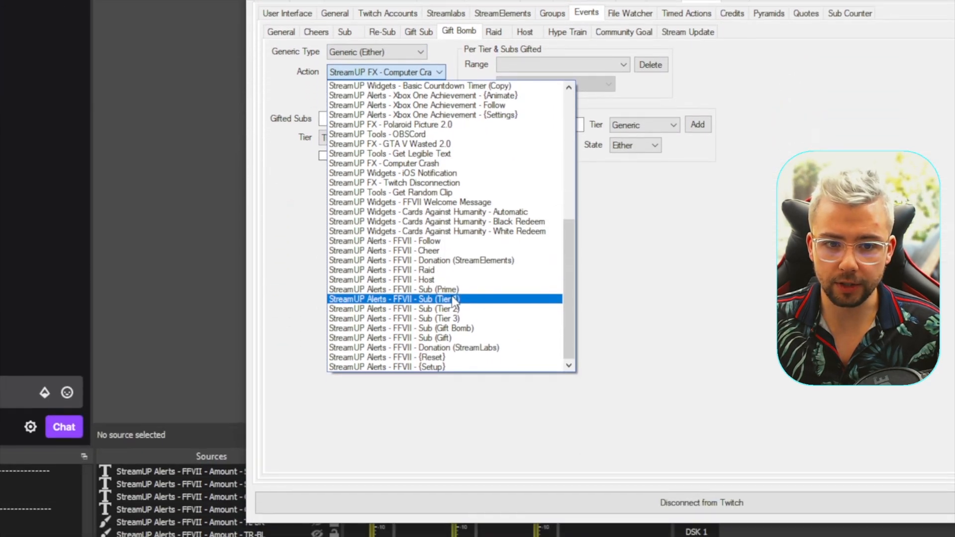
{"action": "left_click", "coordinate": [394, 298]}
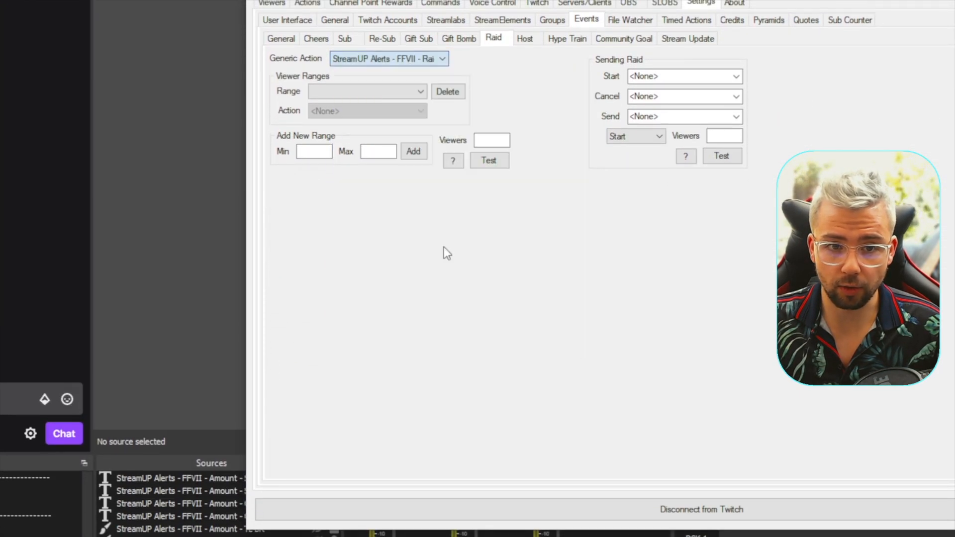
{"action": "left_click", "coordinate": [388, 71]}
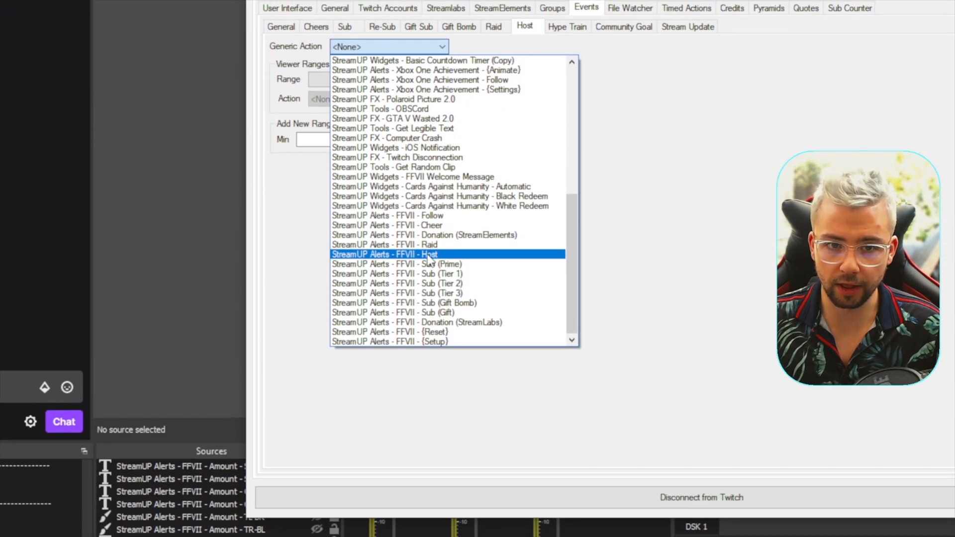
{"action": "left_click", "coordinate": [385, 254]}
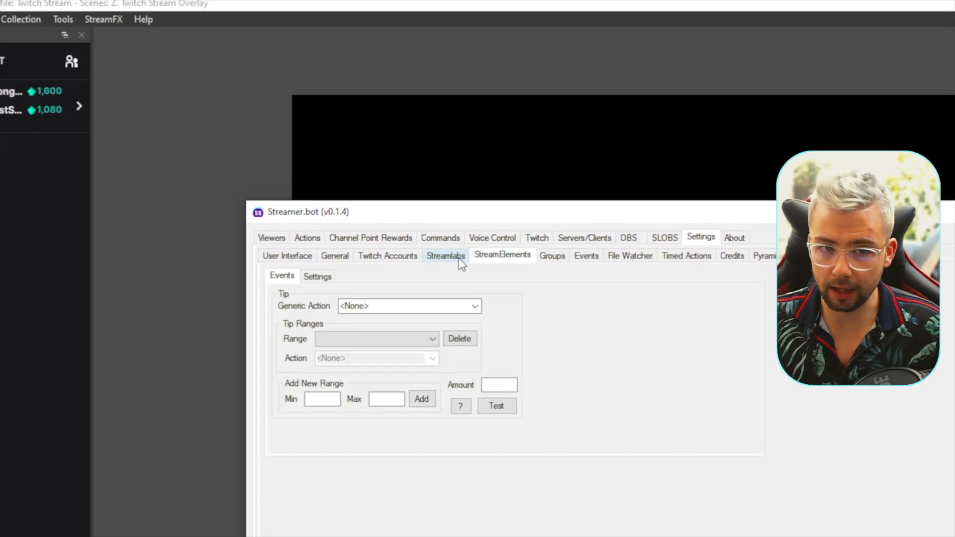
Set Streamlabs donations to FFVII Donation (StreamLabs) and StreamElements tips to FFVII Donation (StreamElements)
{"action": "left_click", "coordinate": [318, 276]}
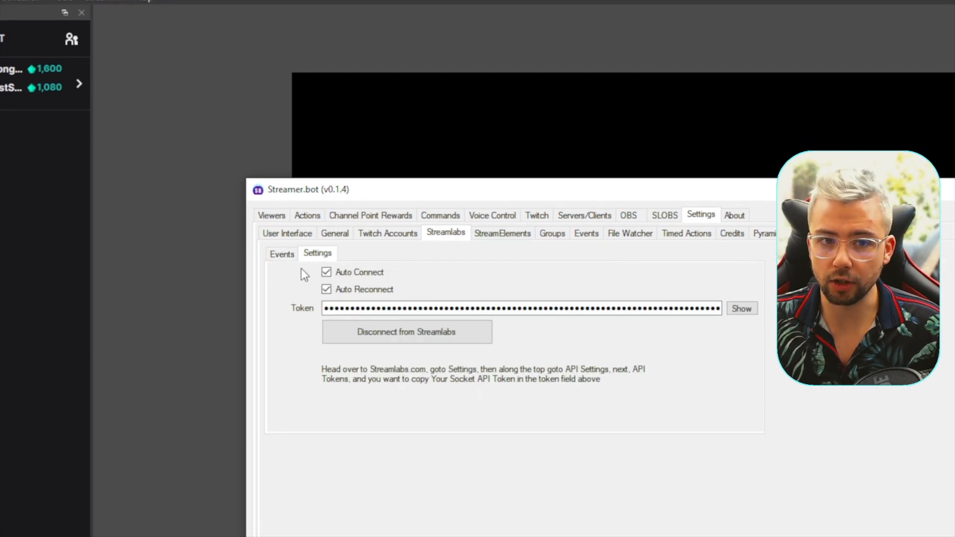
{"action": "left_click", "coordinate": [501, 257]}
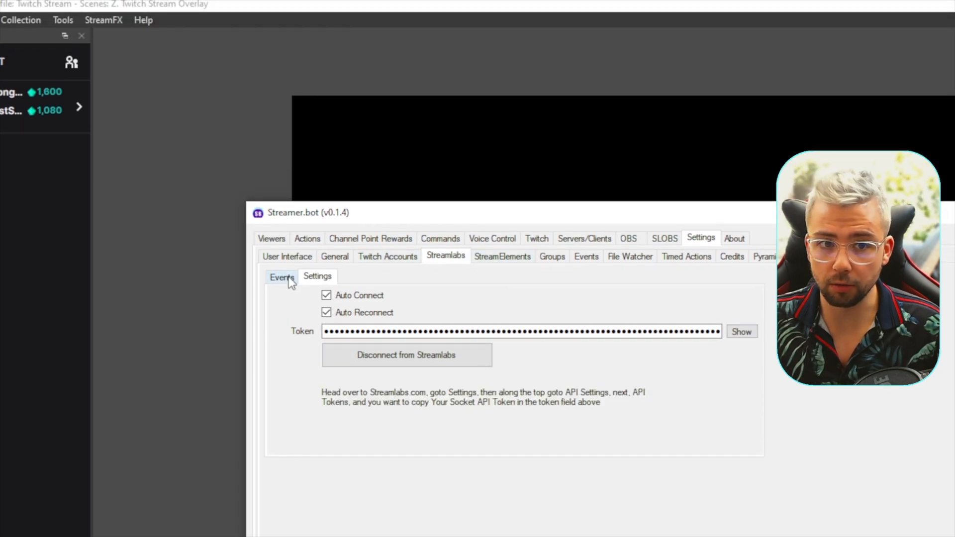
{"action": "left_click", "coordinate": [281, 276]}
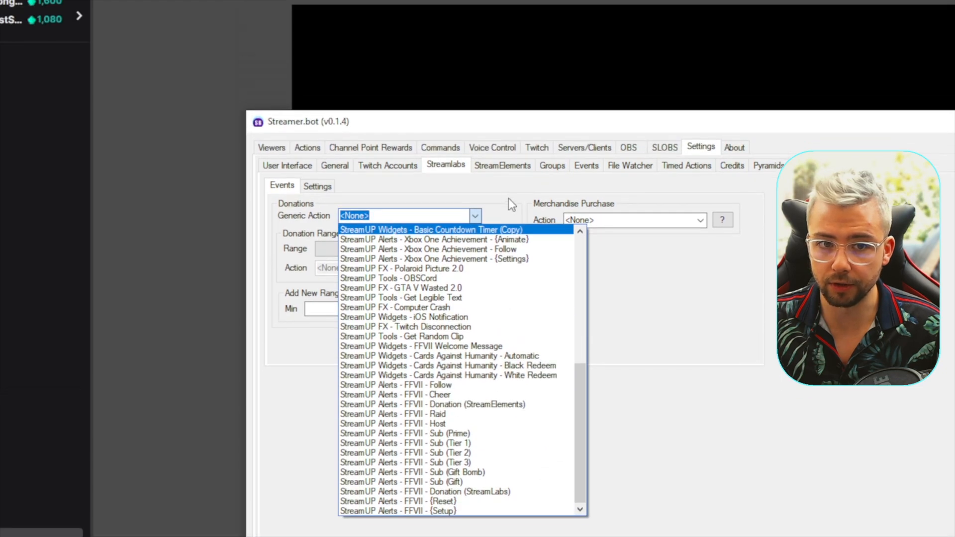
{"action": "left_click", "coordinate": [502, 243]}
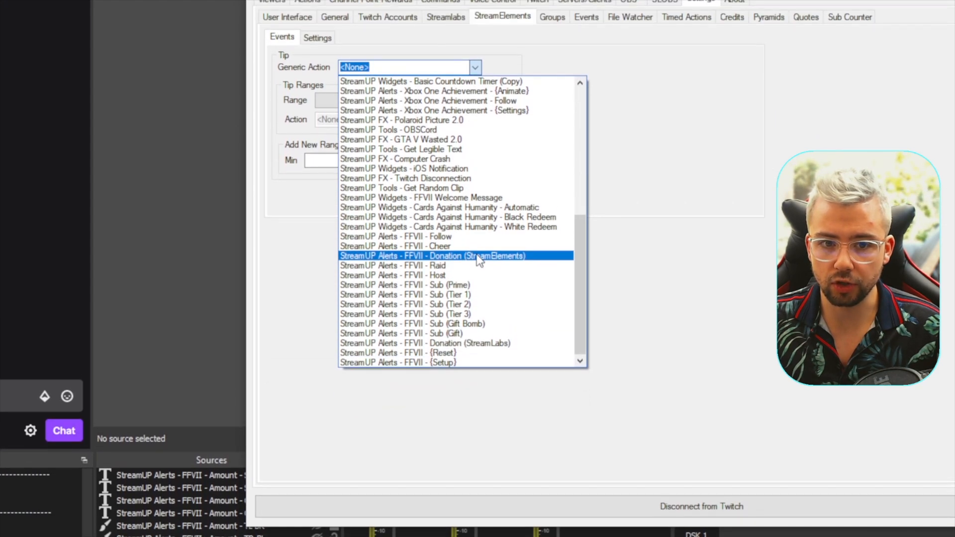
{"action": "left_click", "coordinate": [434, 255]}
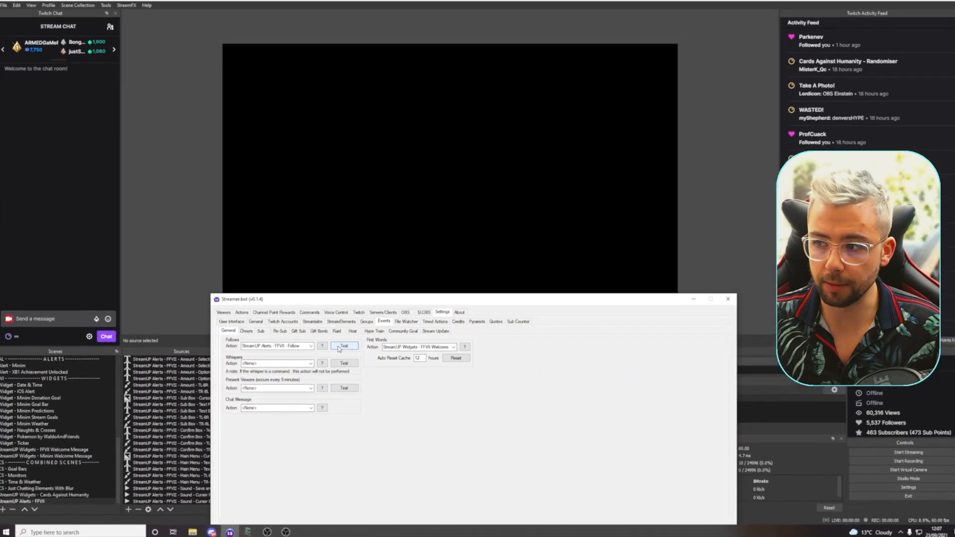
Fire test Follow and Cheer events so the FFVII alerts play on the overlay
{"action": "left_click", "coordinate": [343, 346]}
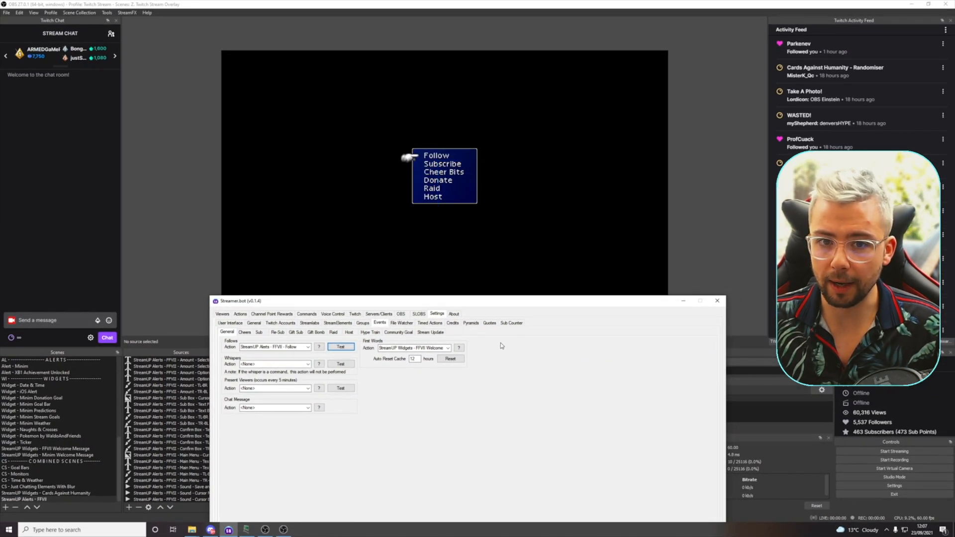
{"action": "left_click", "coordinate": [341, 347]}
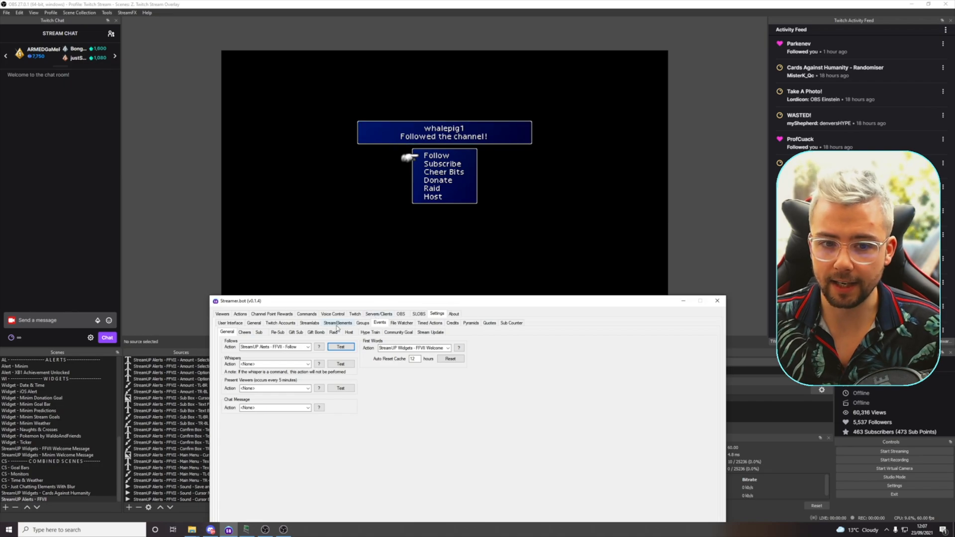
{"action": "left_click", "coordinate": [244, 331]}
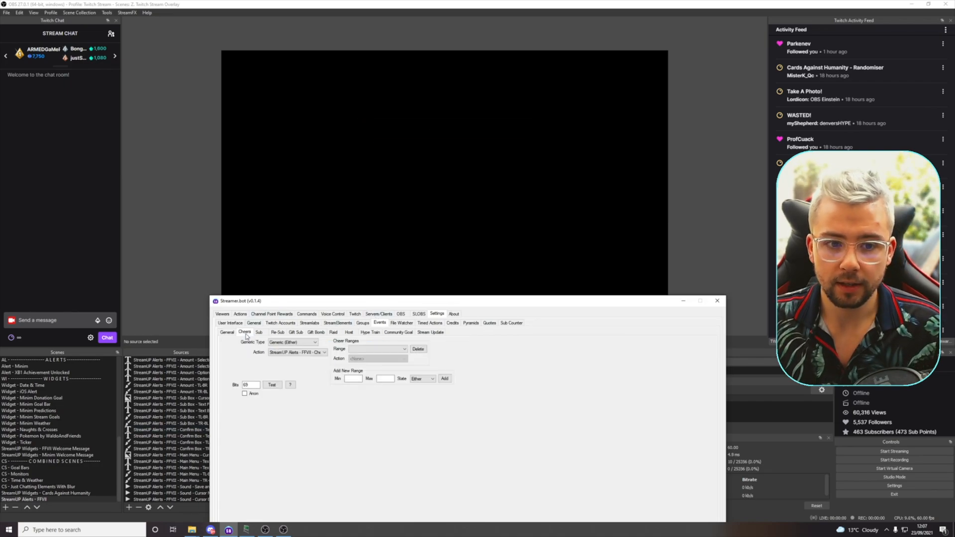
{"action": "left_click", "coordinate": [271, 385]}
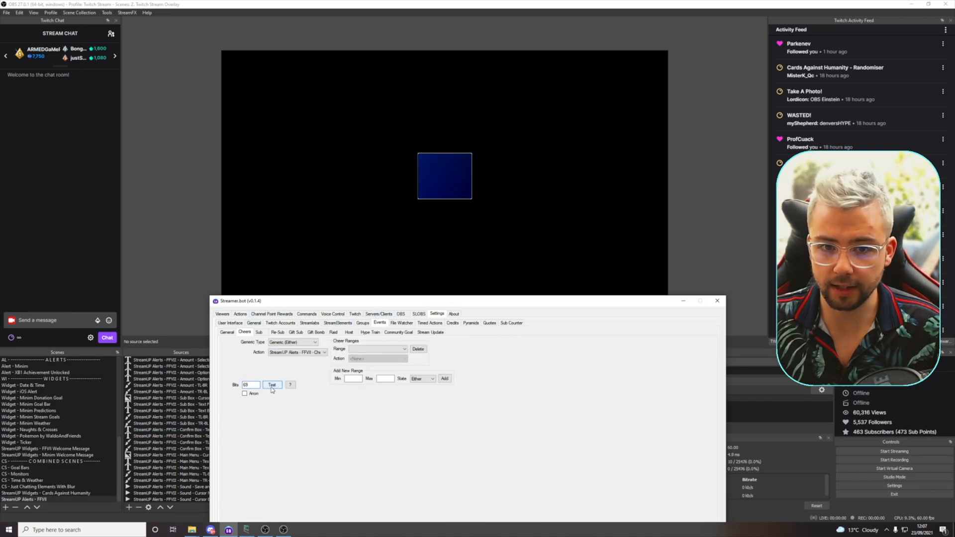
{"action": "left_click", "coordinate": [272, 384]}
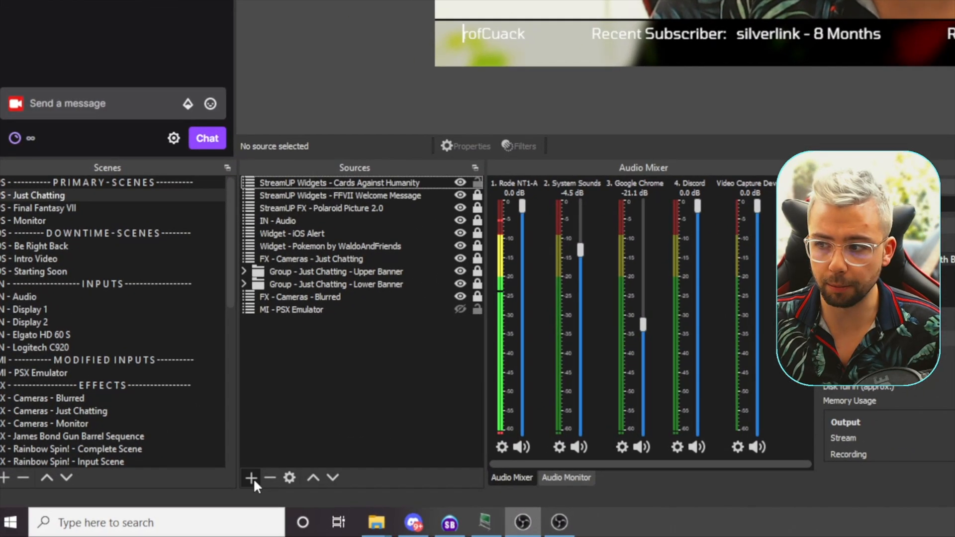
Add the existing StreamUP Alerts - FFVII scene as a Scene source in Just Chatting
{"action": "left_click", "coordinate": [250, 478]}
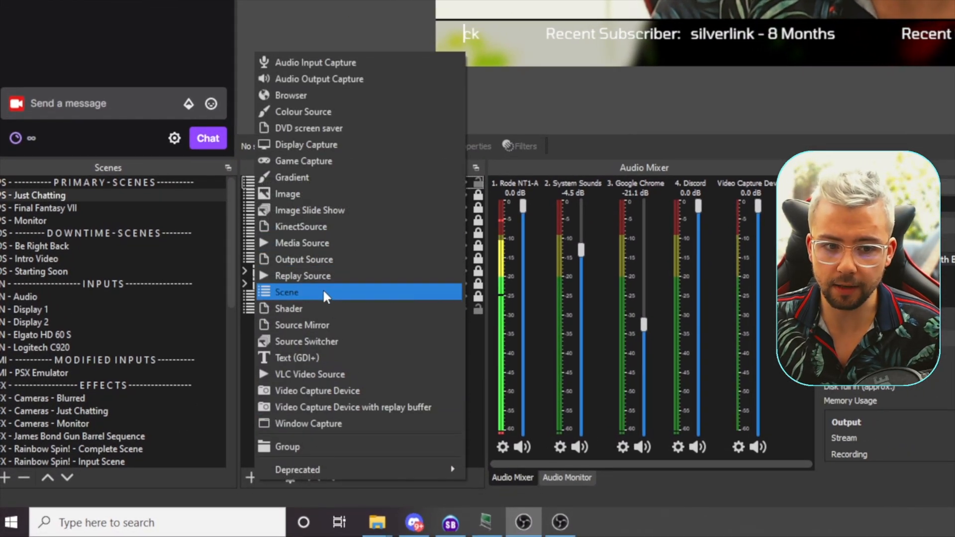
{"action": "left_click", "coordinate": [287, 292]}
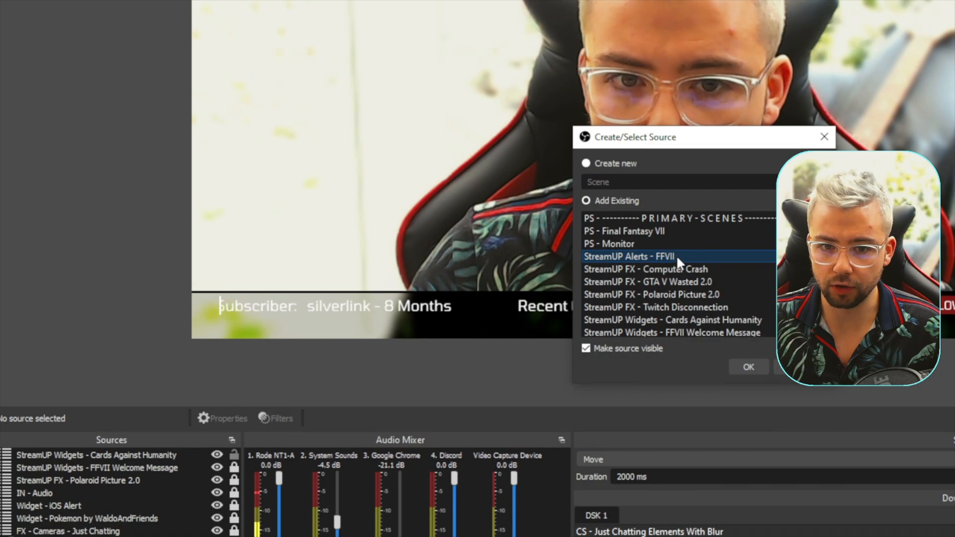
{"action": "left_click", "coordinate": [748, 367]}
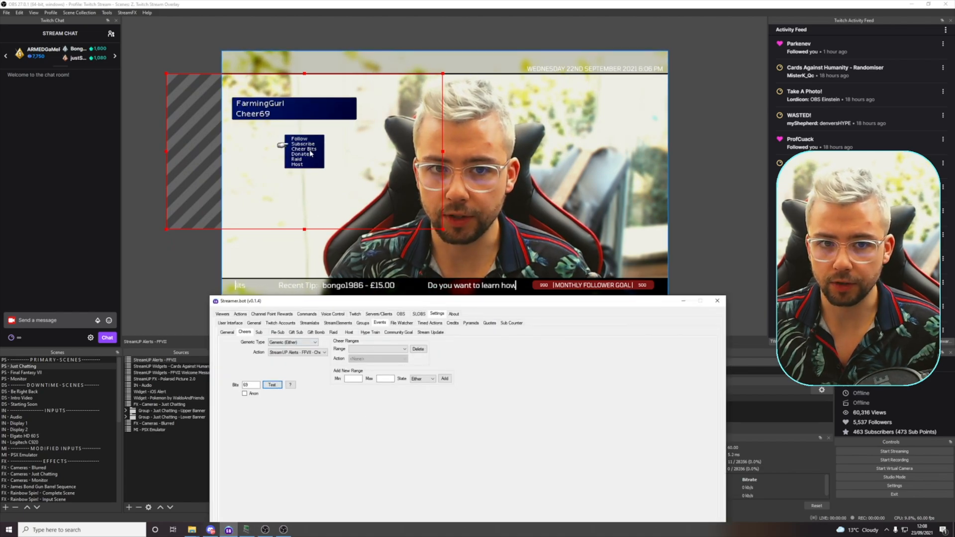
{"action": "left_click", "coordinate": [716, 301]}
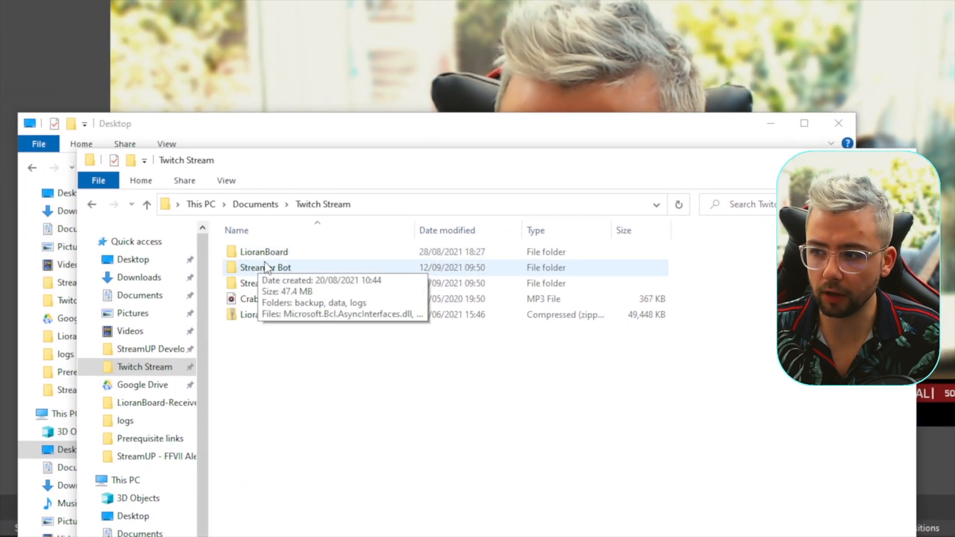
Navigate LioranBoard > LioranBoard Receiver(PC) > Ext > StreamUP - FFVII Alerts in File Explorer
{"action": "double_click", "coordinate": [264, 252]}
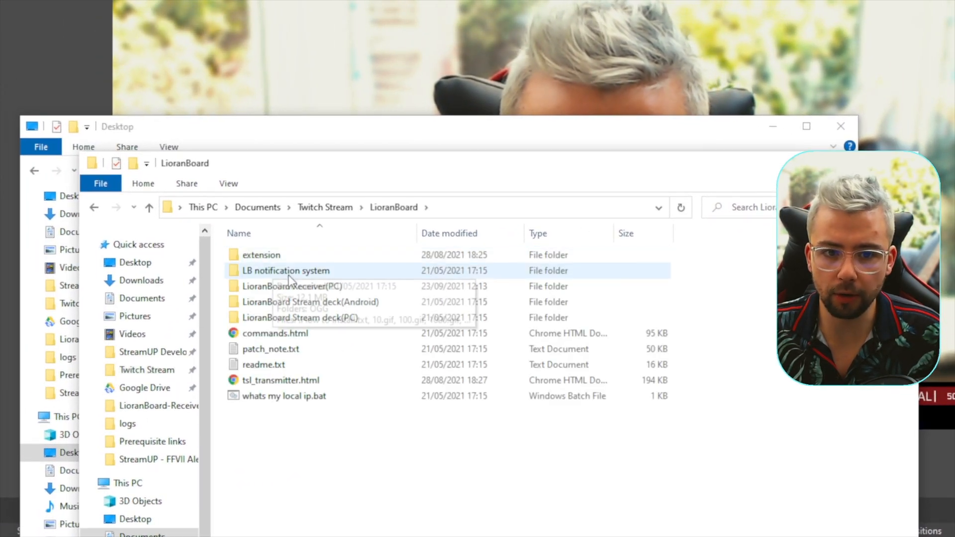
{"action": "double_click", "coordinate": [285, 286]}
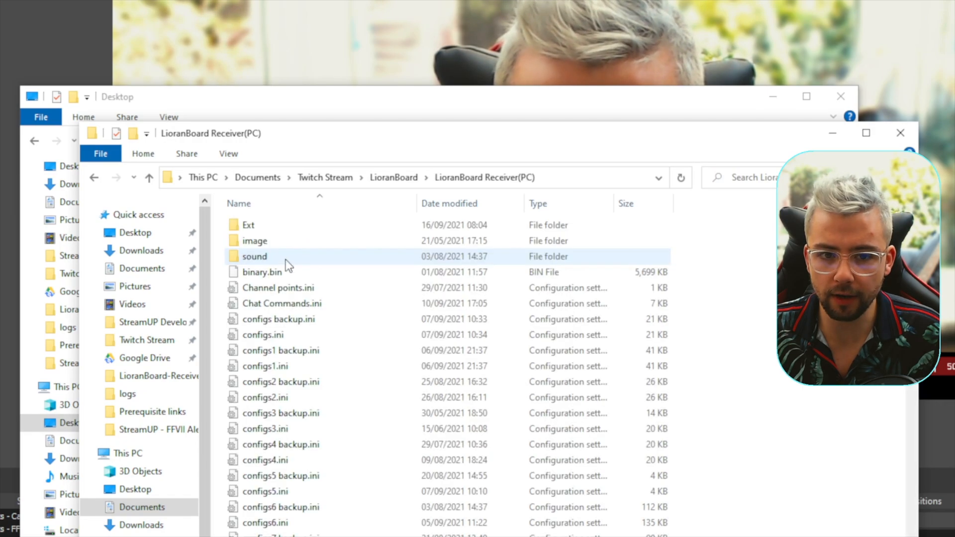
{"action": "double_click", "coordinate": [248, 225]}
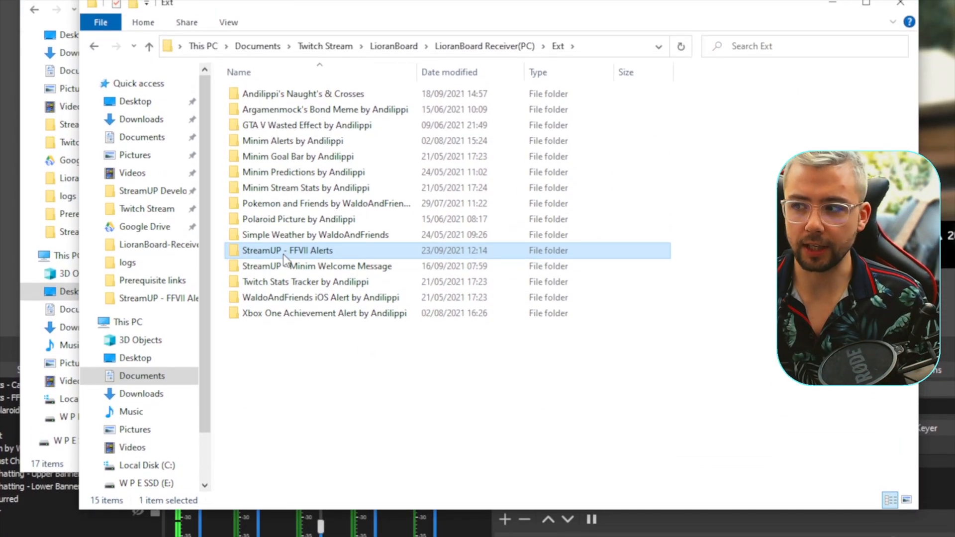
{"action": "mouse_move", "coordinate": [287, 250]}
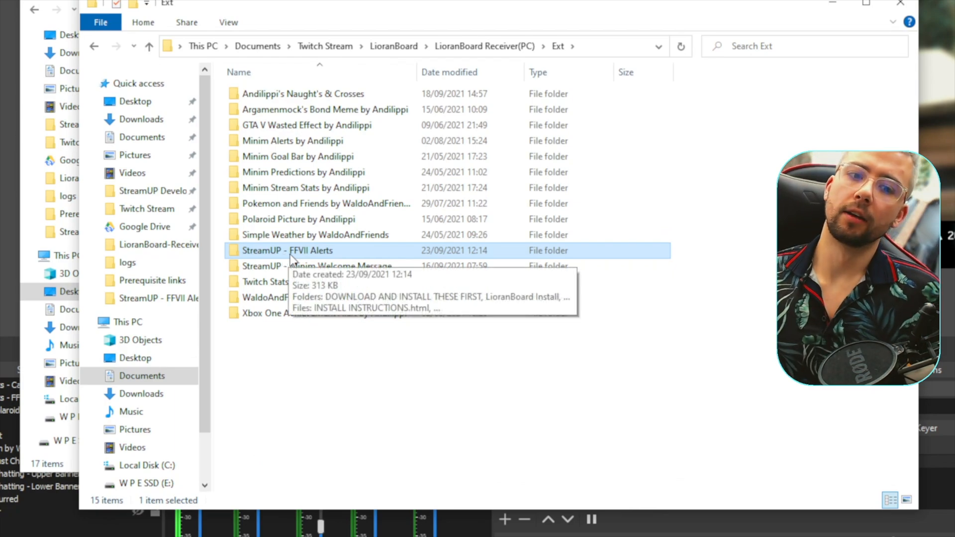
{"action": "double_click", "coordinate": [287, 250]}
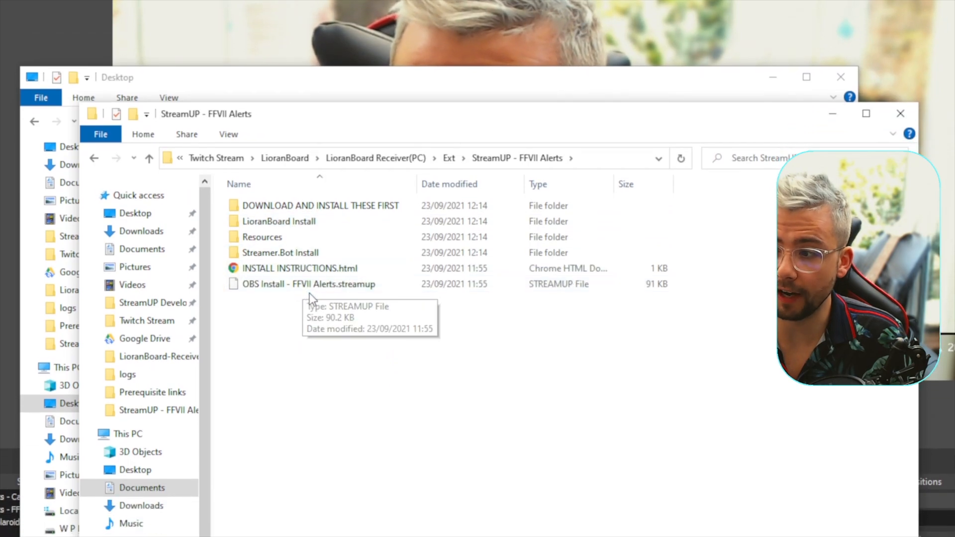
{"action": "double_click", "coordinate": [321, 206]}
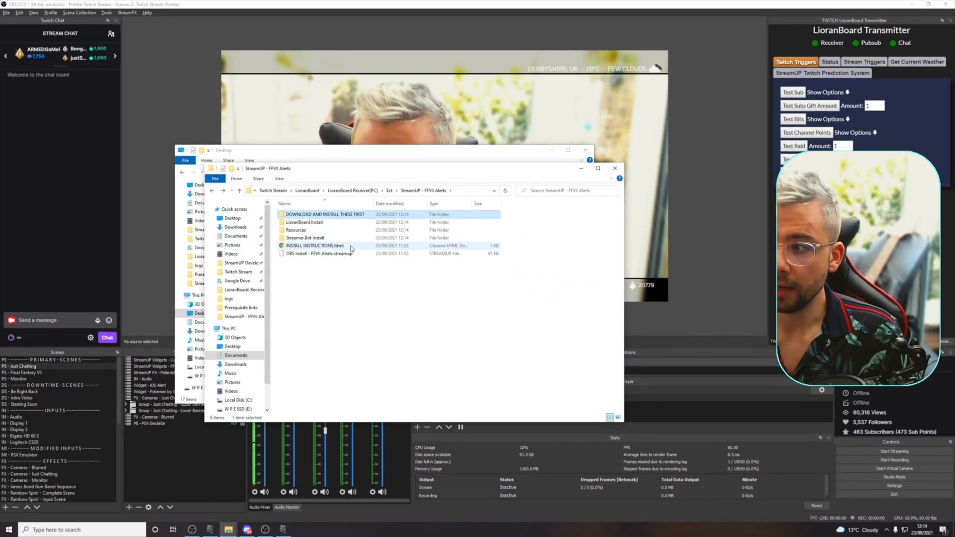
Load the StreamUP - FFVII Alerts package from Twitch Stream > LioranBoard, then show its scene
{"action": "left_click", "coordinate": [107, 12]}
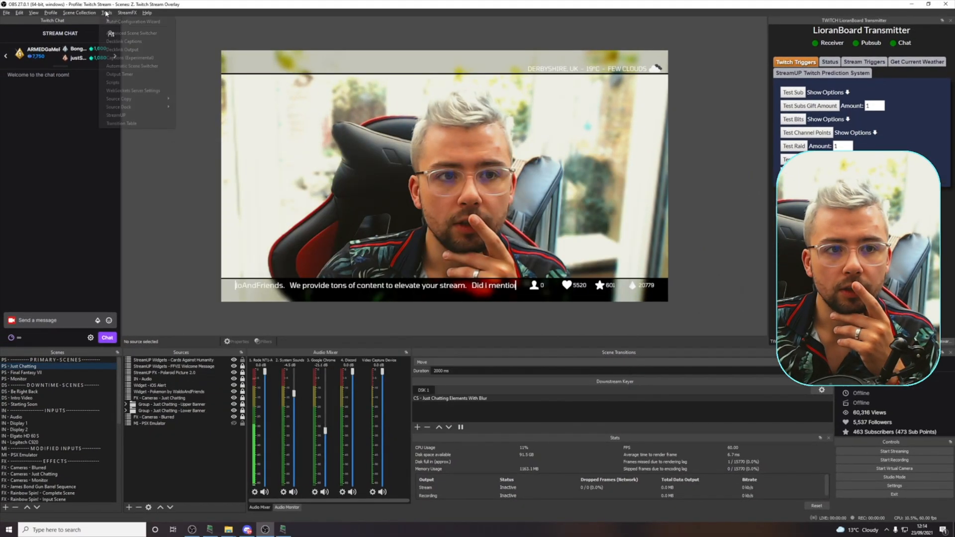
{"action": "mouse_move", "coordinate": [113, 82]}
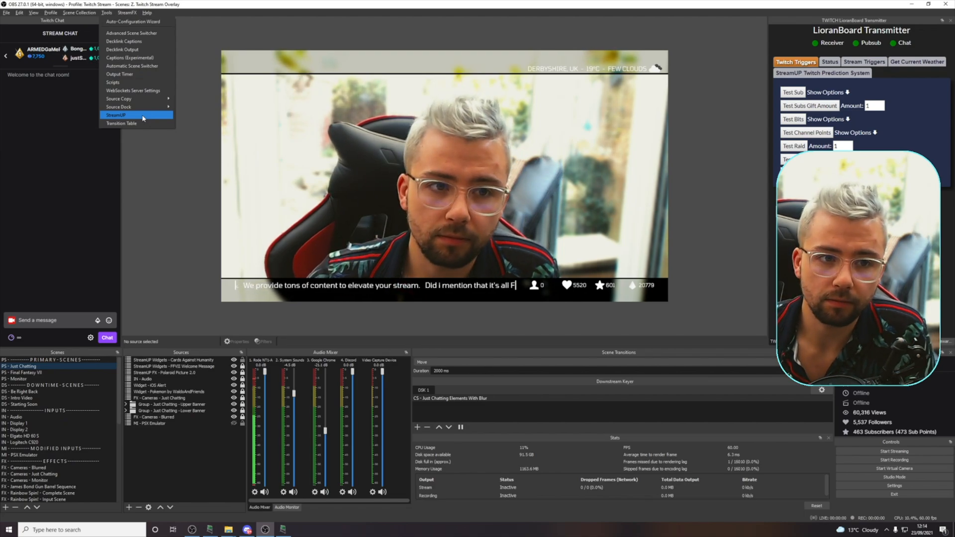
{"action": "left_click", "coordinate": [116, 115]}
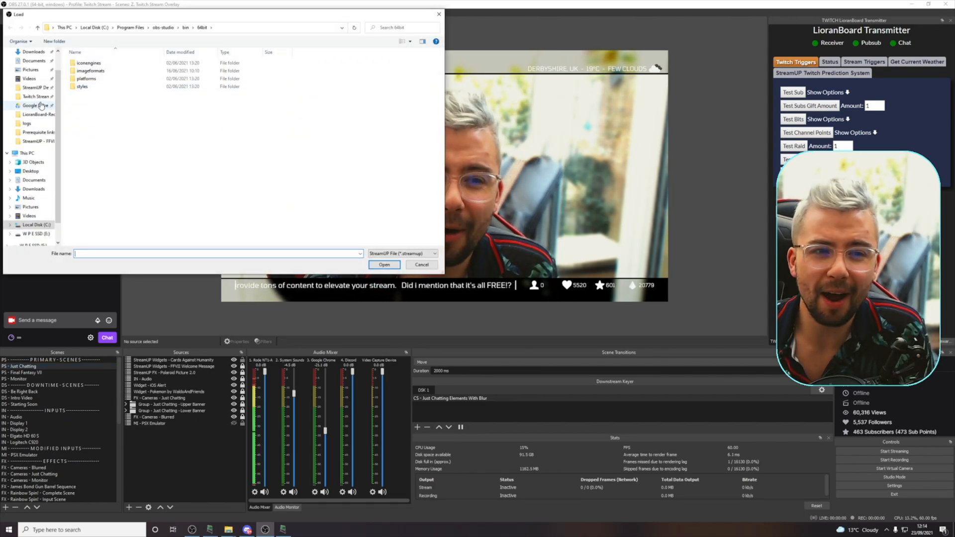
{"action": "left_click", "coordinate": [35, 96]}
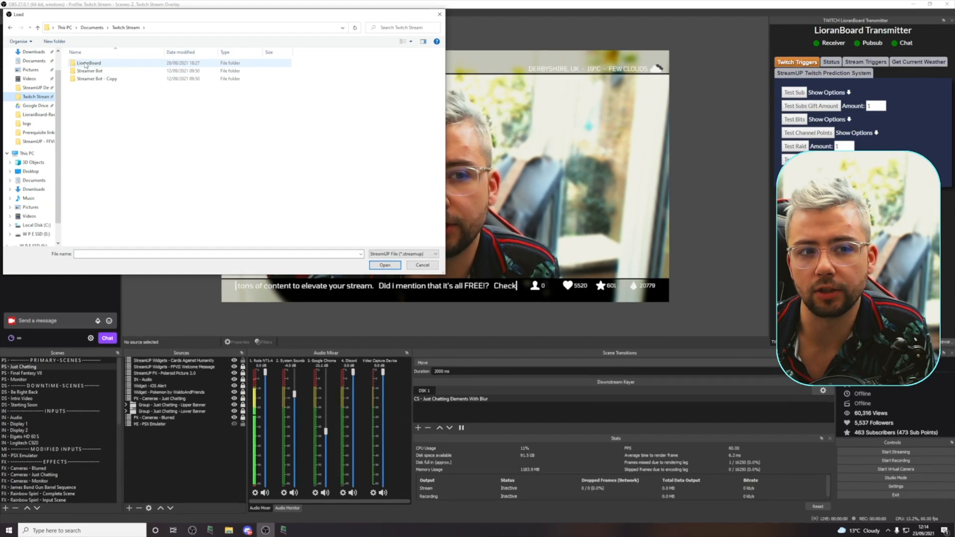
{"action": "double_click", "coordinate": [88, 62]}
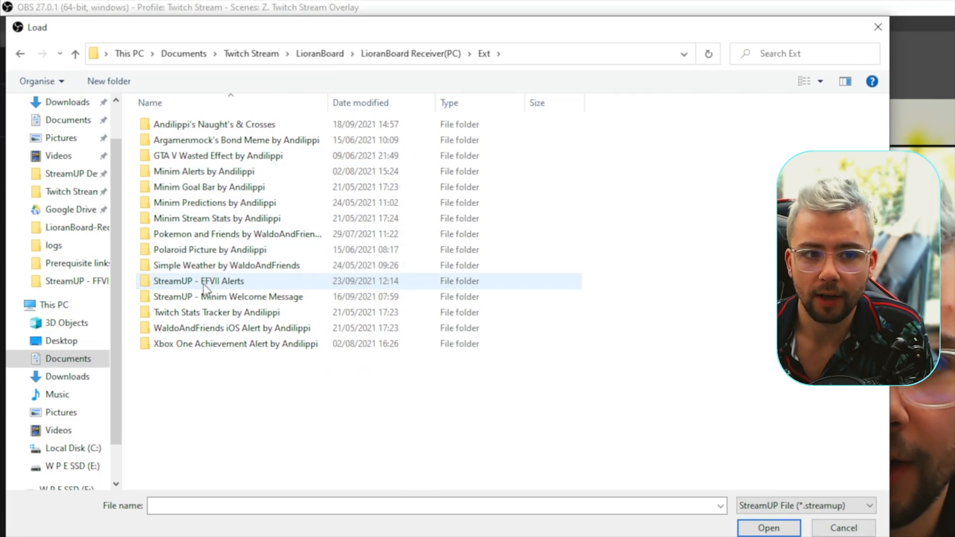
{"action": "left_click", "coordinate": [198, 280]}
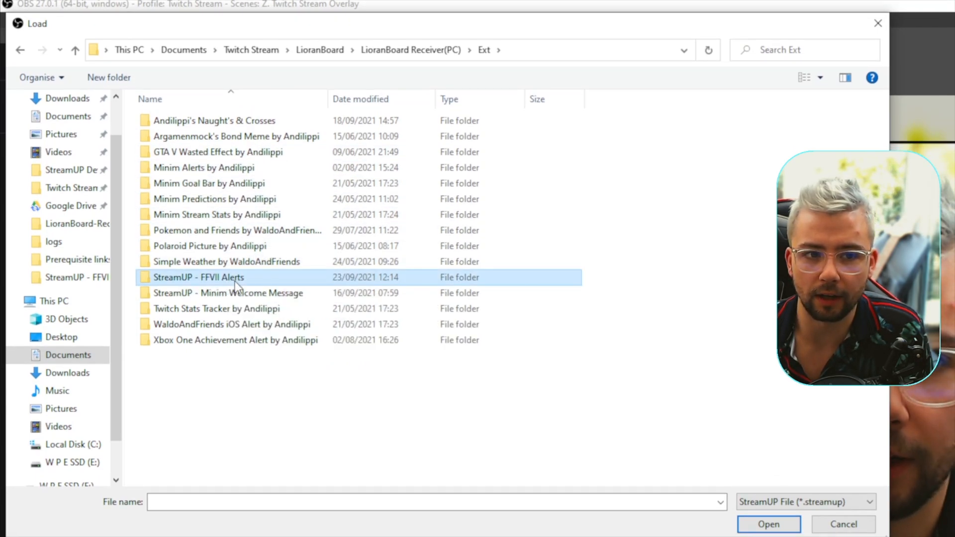
{"action": "double_click", "coordinate": [199, 277]}
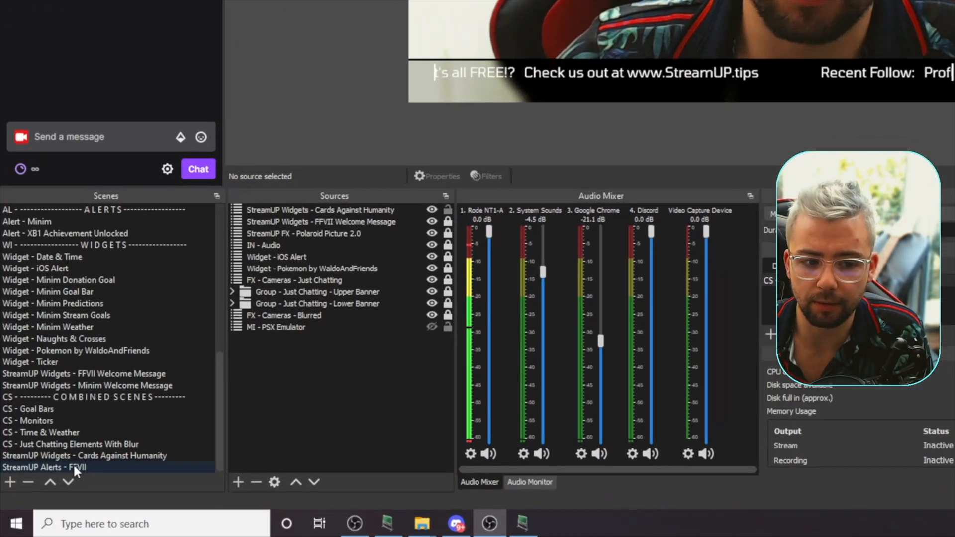
{"action": "left_click", "coordinate": [43, 467]}
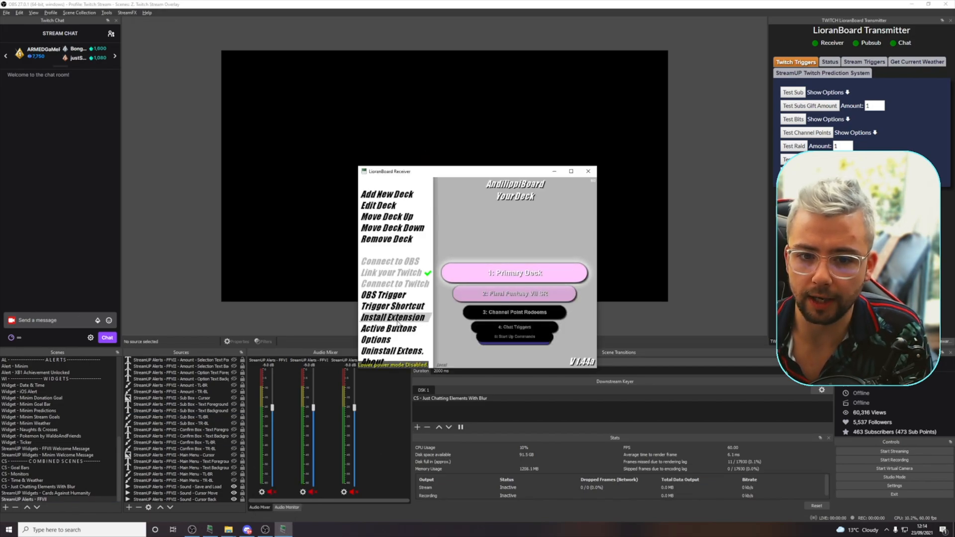
Install the FFVII Alerts .lbe from the LioranBoard Install folder, linked to tsl_transmitter.html
{"action": "left_click", "coordinate": [384, 317]}
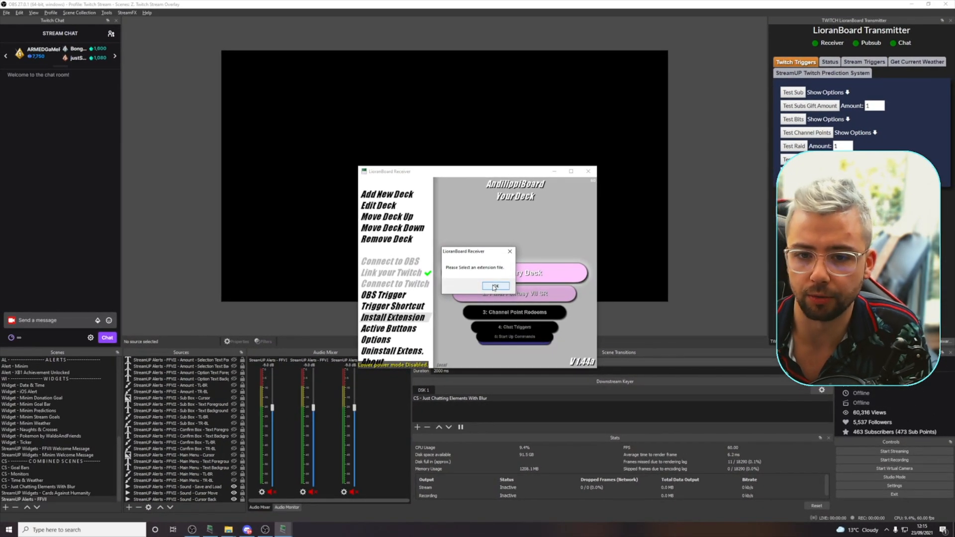
{"action": "left_click", "coordinate": [495, 287]}
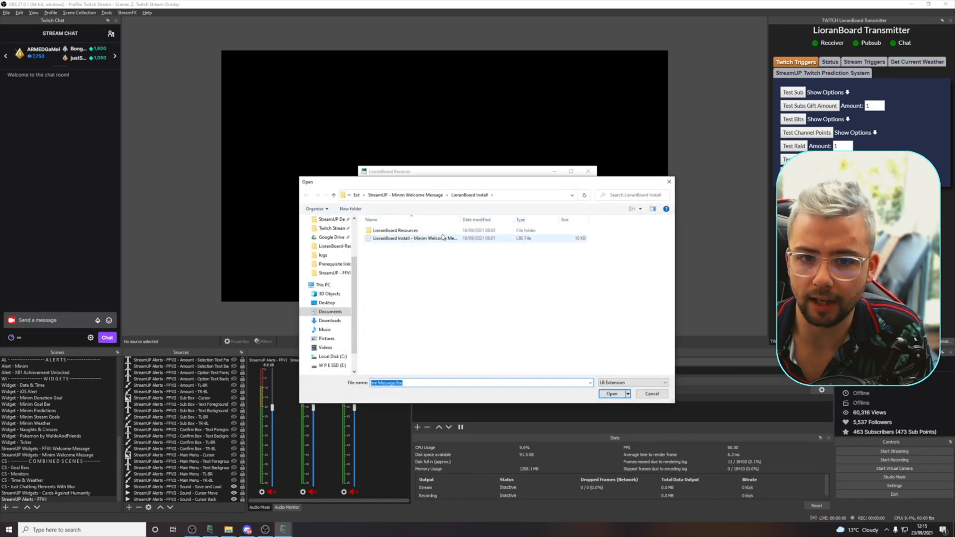
{"action": "left_click", "coordinate": [333, 273]}
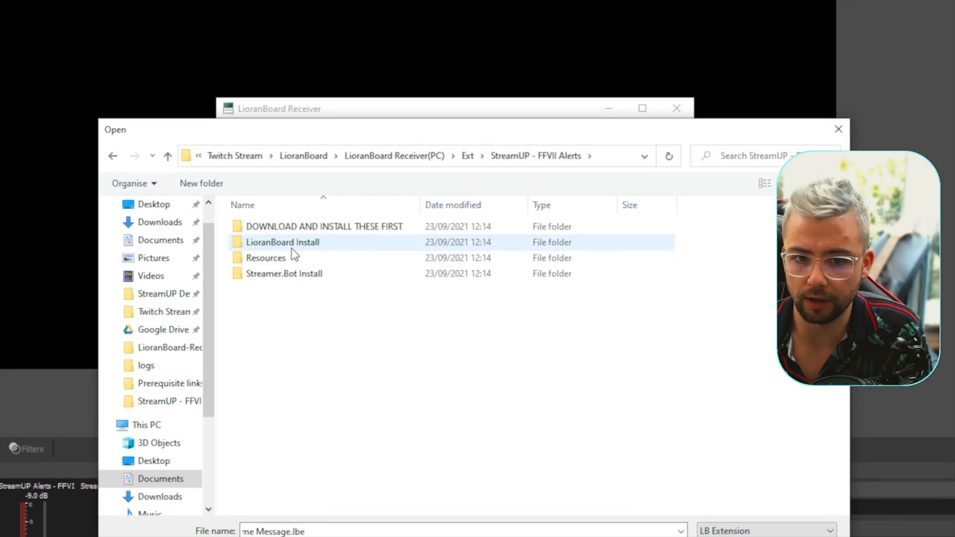
{"action": "double_click", "coordinate": [282, 242]}
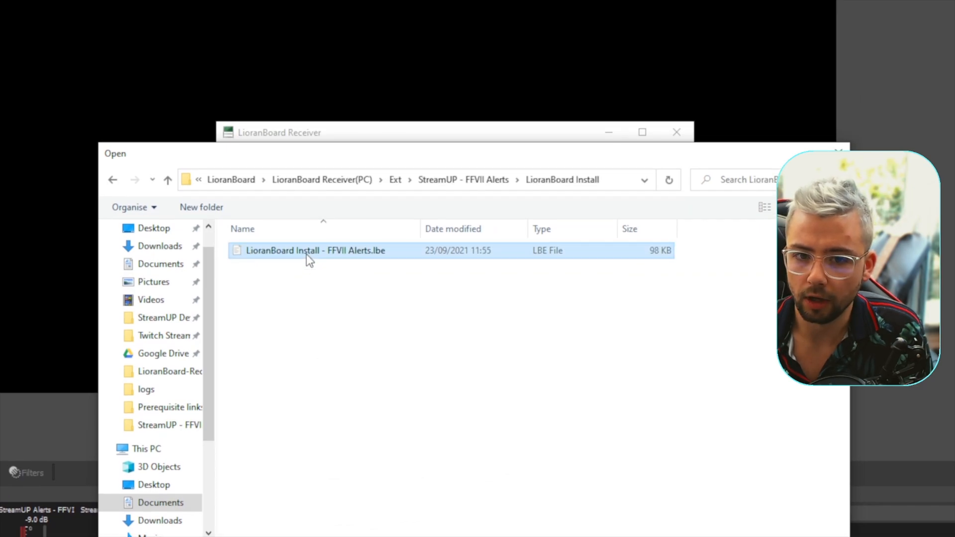
{"action": "double_click", "coordinate": [315, 251]}
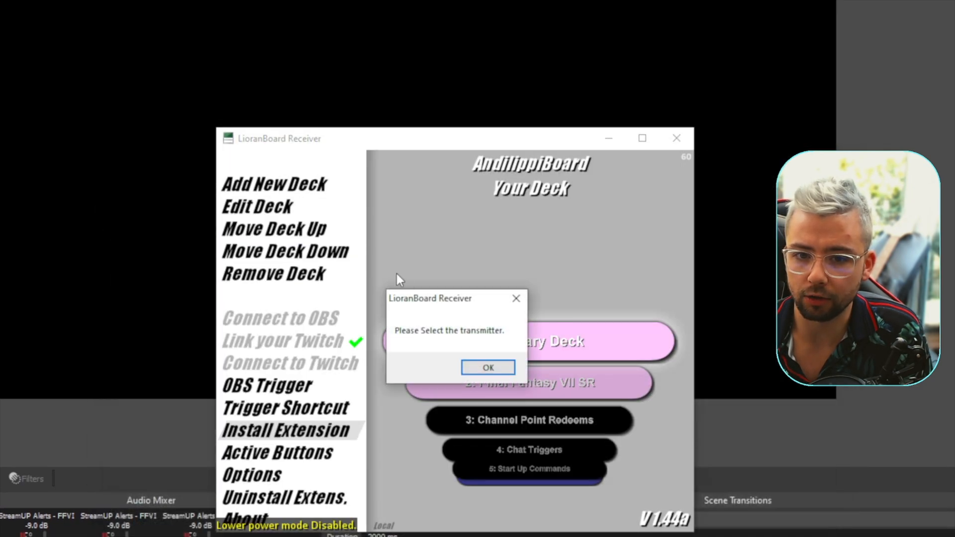
{"action": "left_click", "coordinate": [488, 367]}
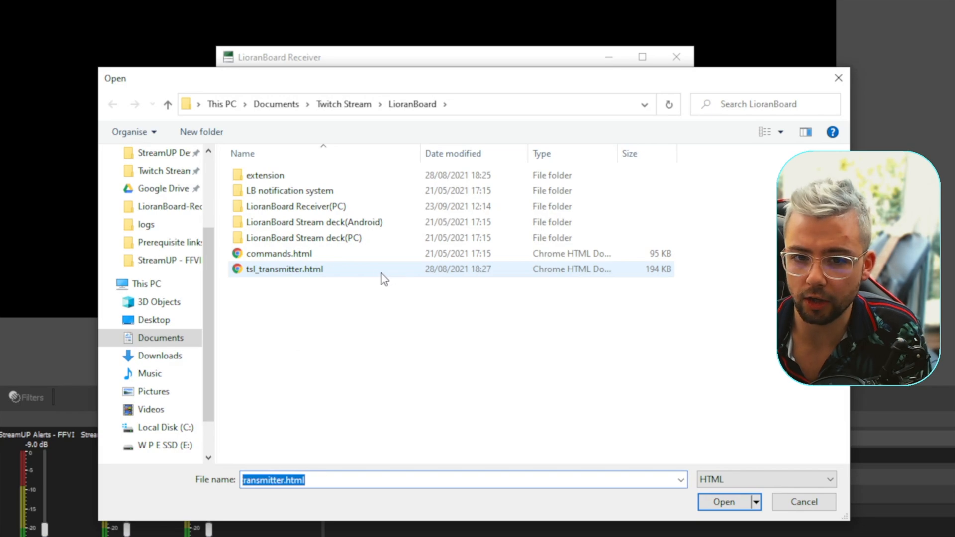
{"action": "mouse_move", "coordinate": [332, 274]}
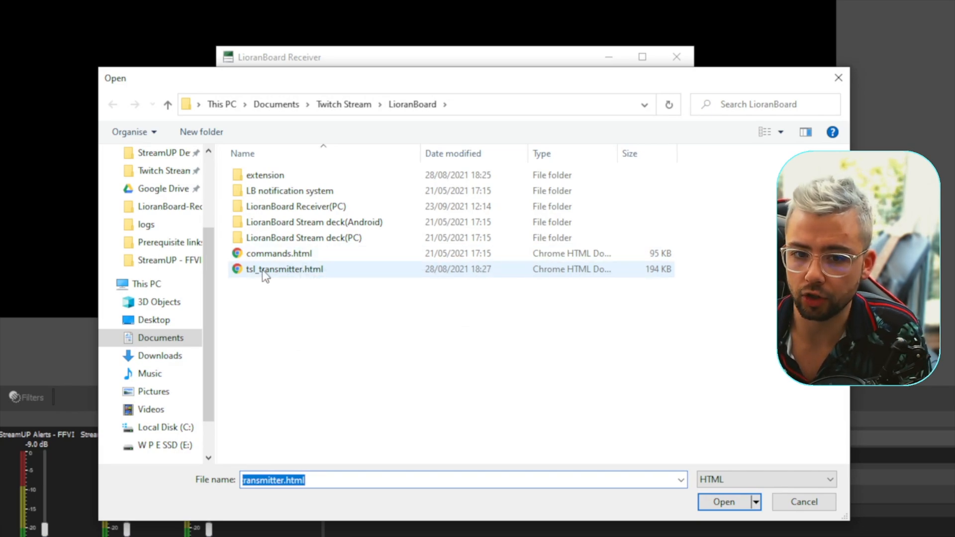
{"action": "left_click", "coordinate": [723, 501]}
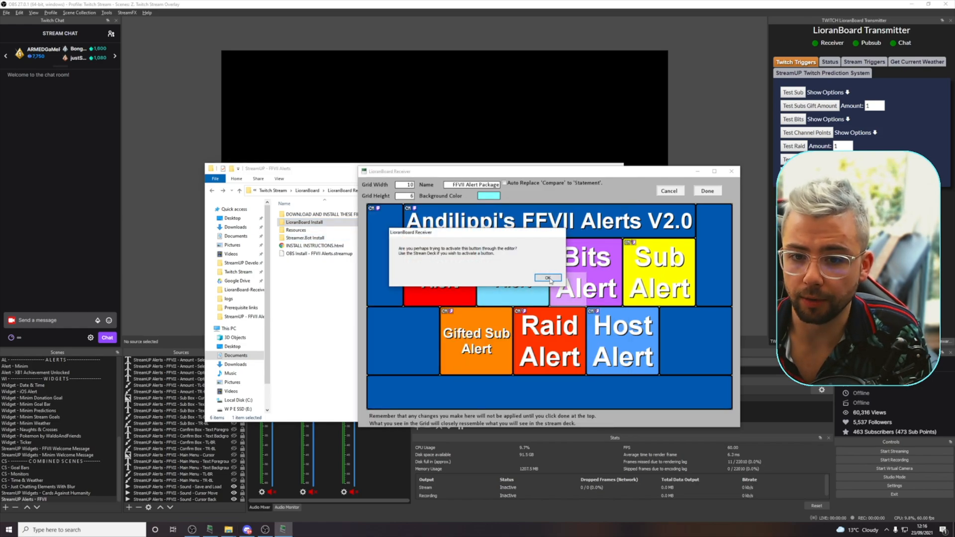
Dismiss the warning about activating buttons in the deck editor
{"action": "left_click", "coordinate": [547, 278]}
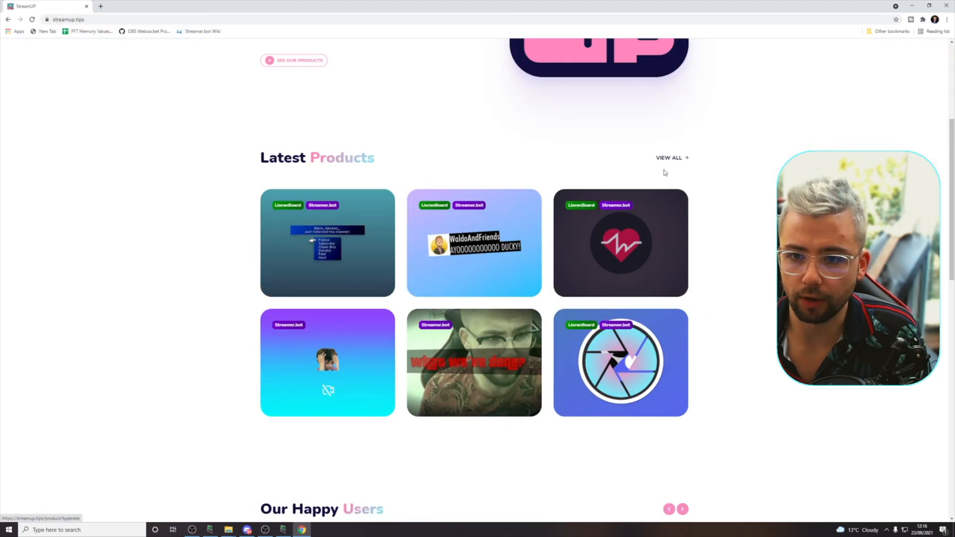
Go through View All and Tools to the Stream Triggers page and scroll its details
{"action": "left_click", "coordinate": [668, 157]}
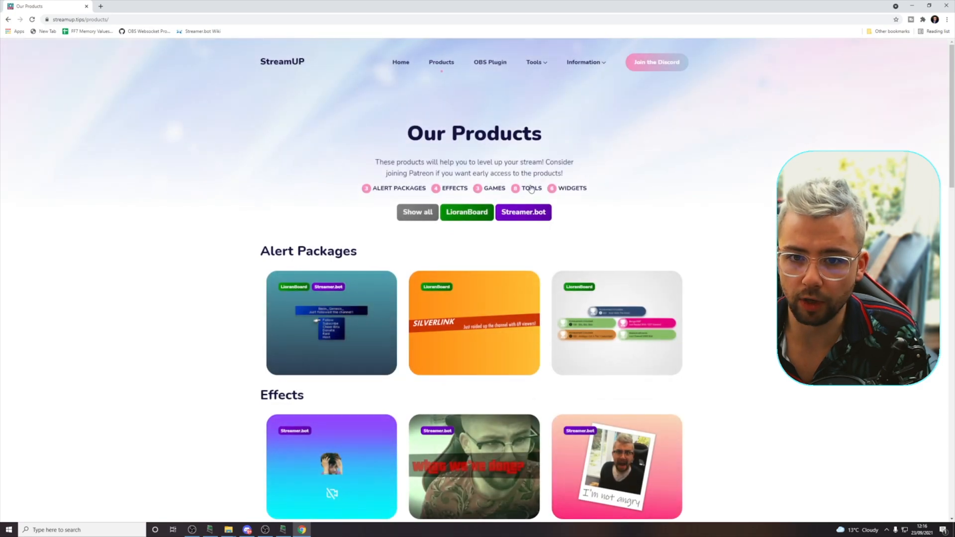
{"action": "left_click", "coordinate": [531, 188]}
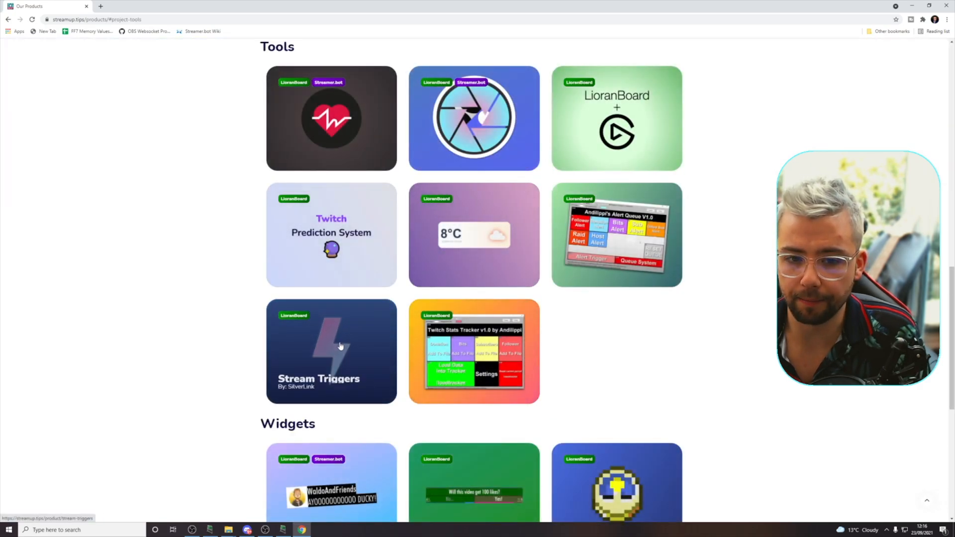
{"action": "mouse_move", "coordinate": [320, 363]}
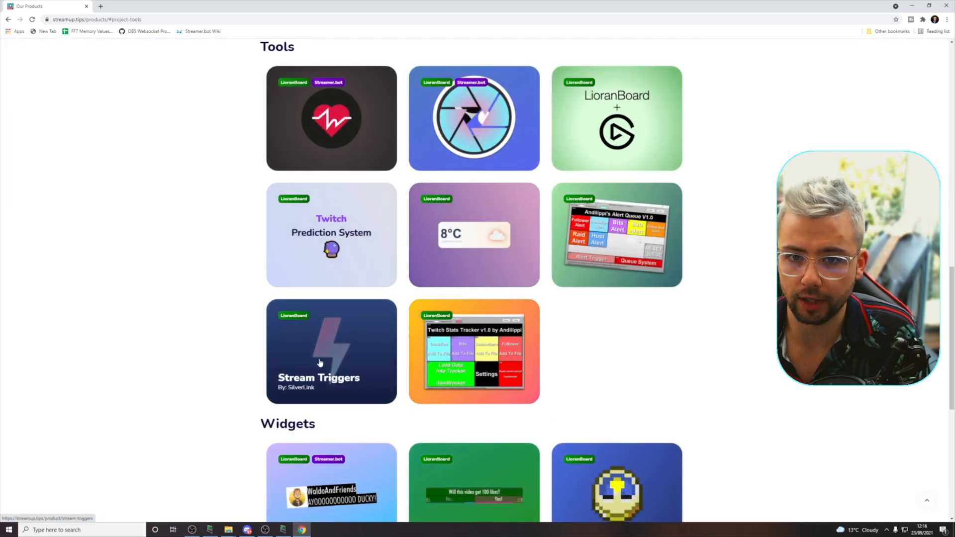
{"action": "left_click", "coordinate": [330, 352]}
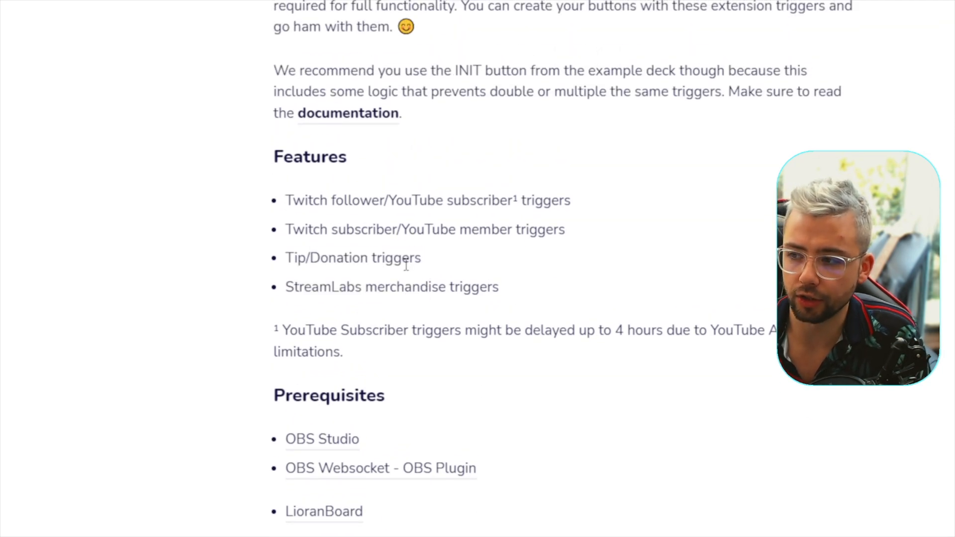
{"action": "scroll", "scroll_direction": "down", "scroll_amount": 3}
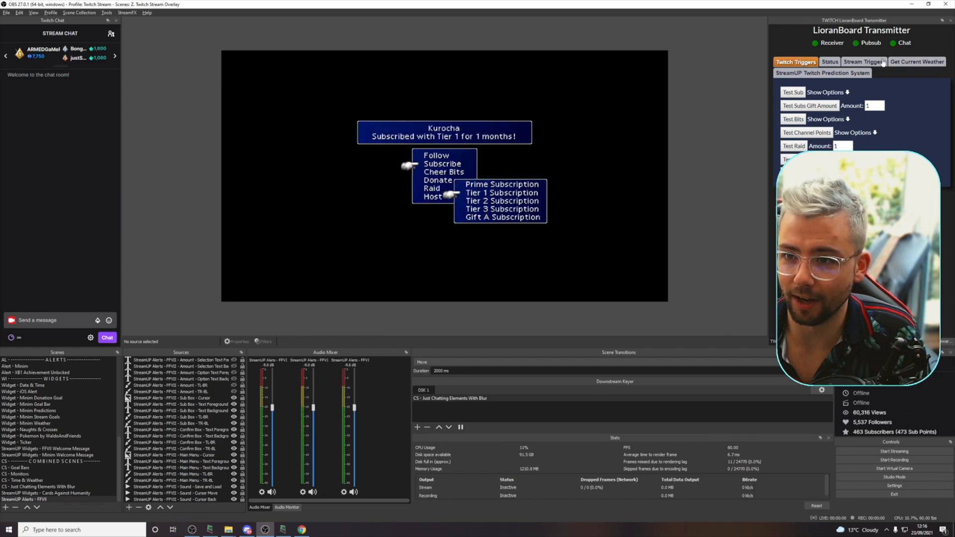
Fire a 340.00 Stream Triggers test tip, then run a Twitch Triggers test alert
{"action": "left_click", "coordinate": [863, 62]}
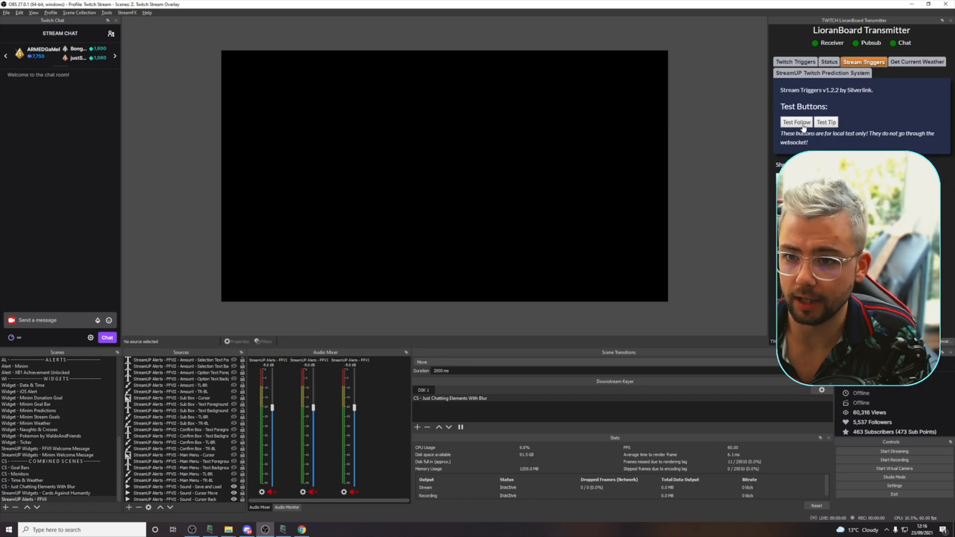
{"action": "left_click", "coordinate": [795, 122]}
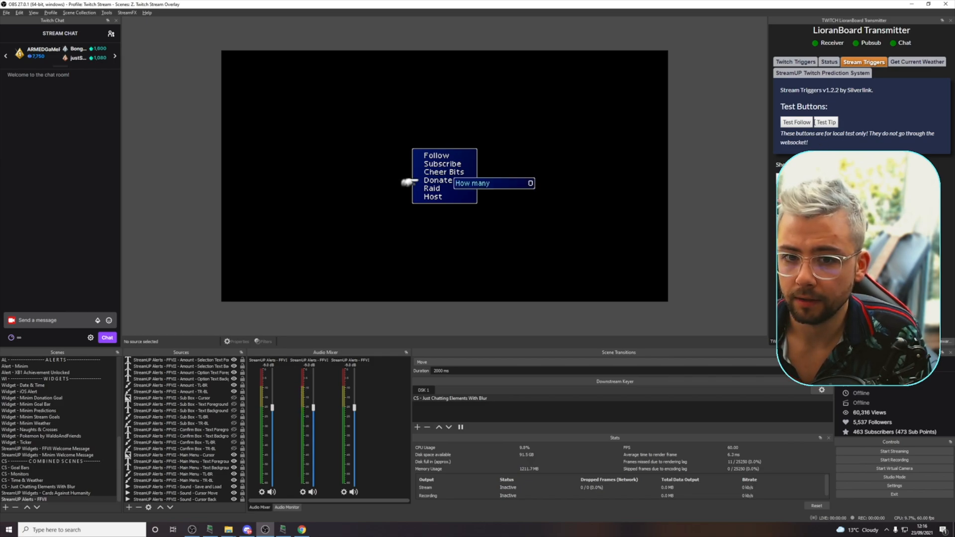
{"action": "type", "text": "340.00"}
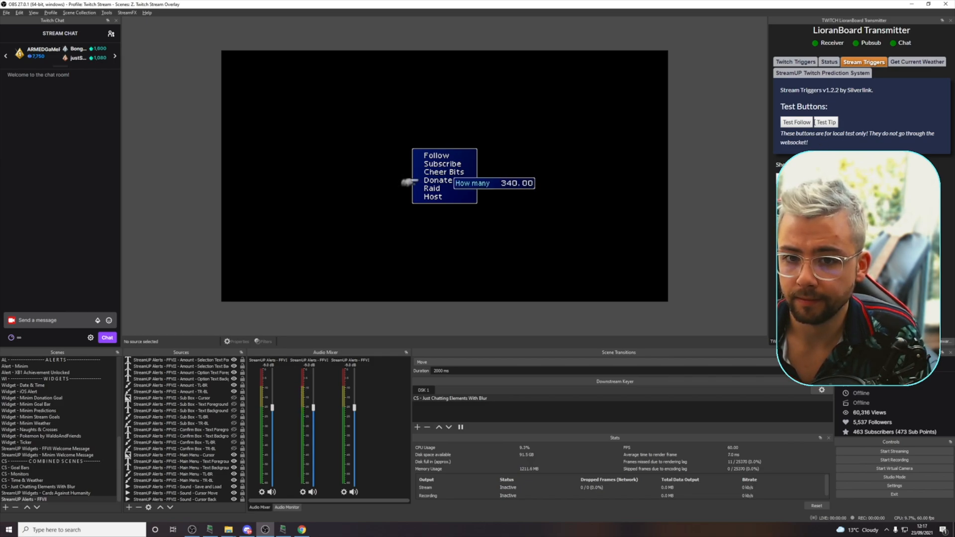
{"action": "left_click", "coordinate": [825, 122]}
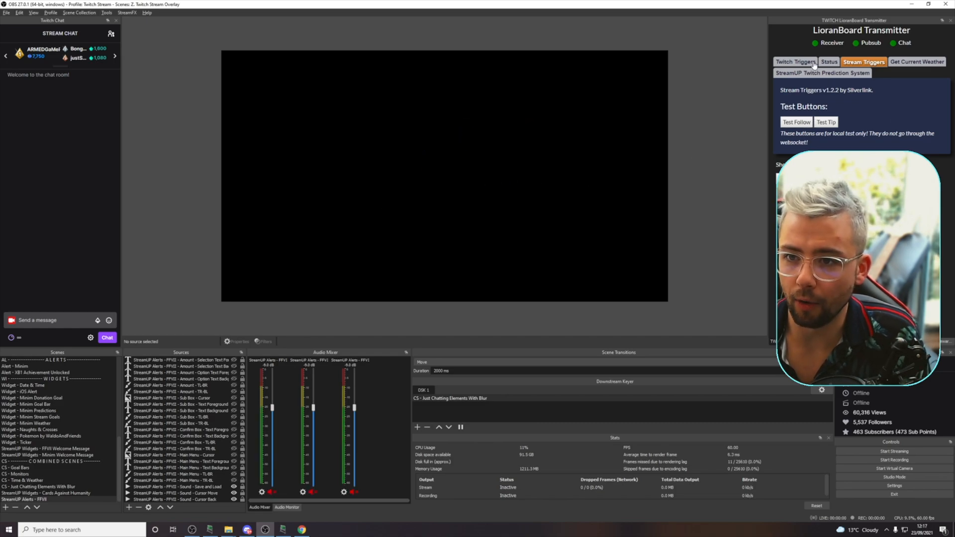
{"action": "left_click", "coordinate": [796, 62]}
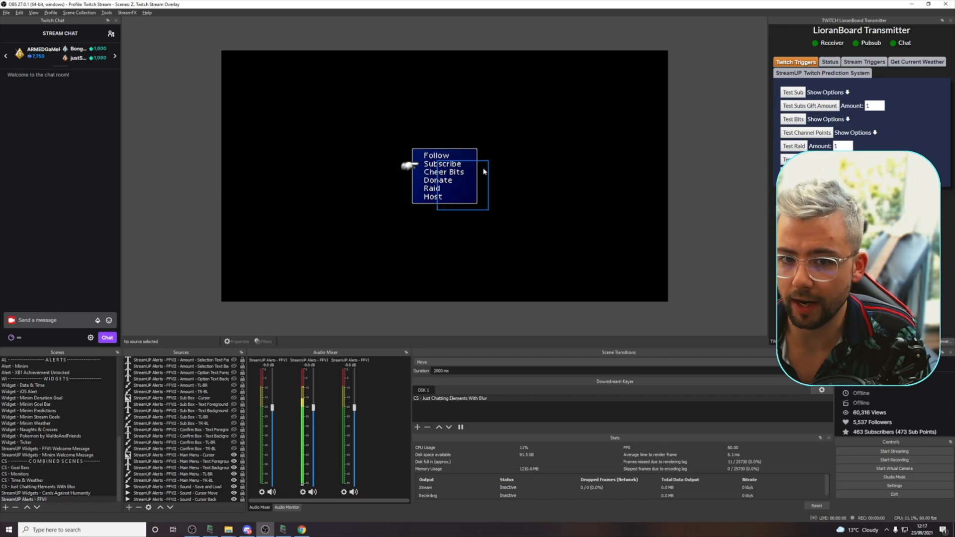
{"action": "left_click", "coordinate": [437, 179]}
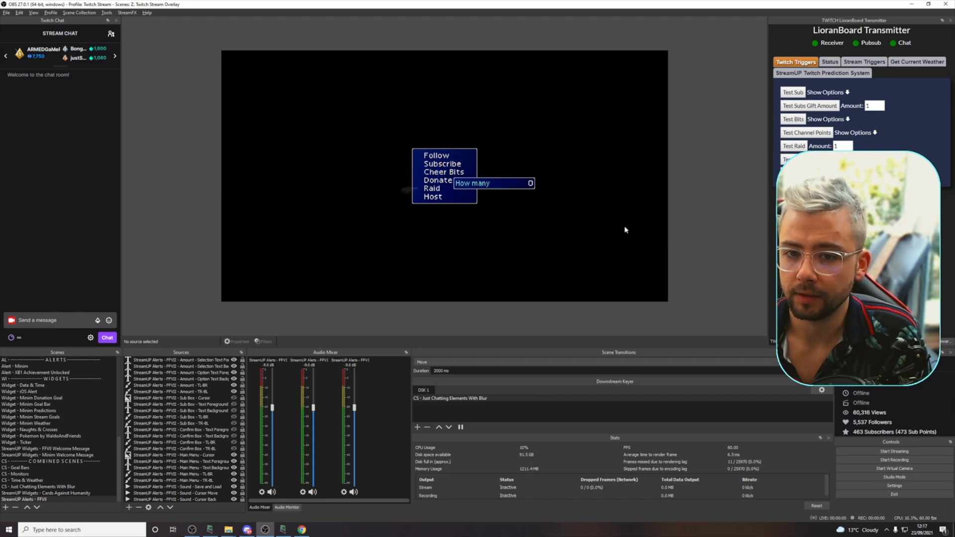
{"action": "left_click", "coordinate": [793, 146]}
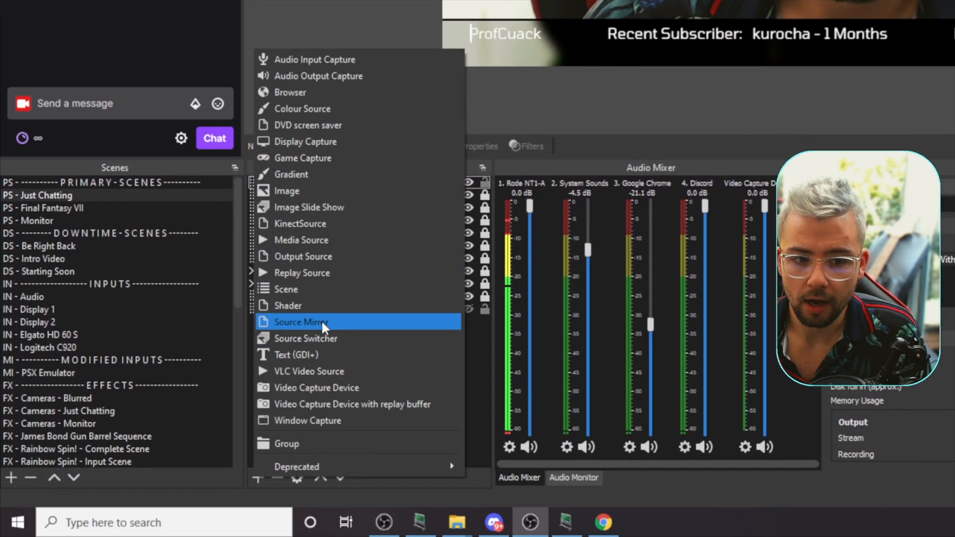
Add a Scene source to PS - Just Chatting via the Sources + menu
{"action": "left_click", "coordinate": [301, 321]}
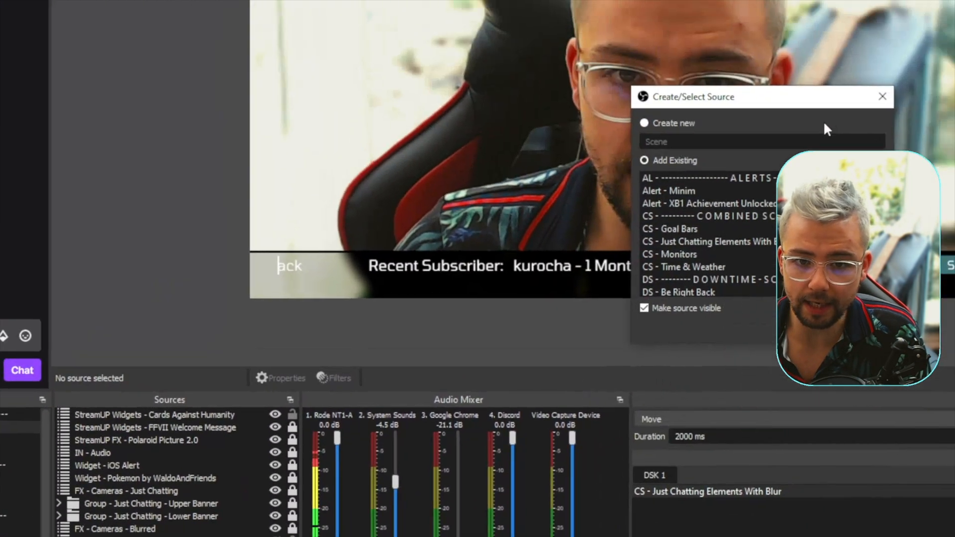